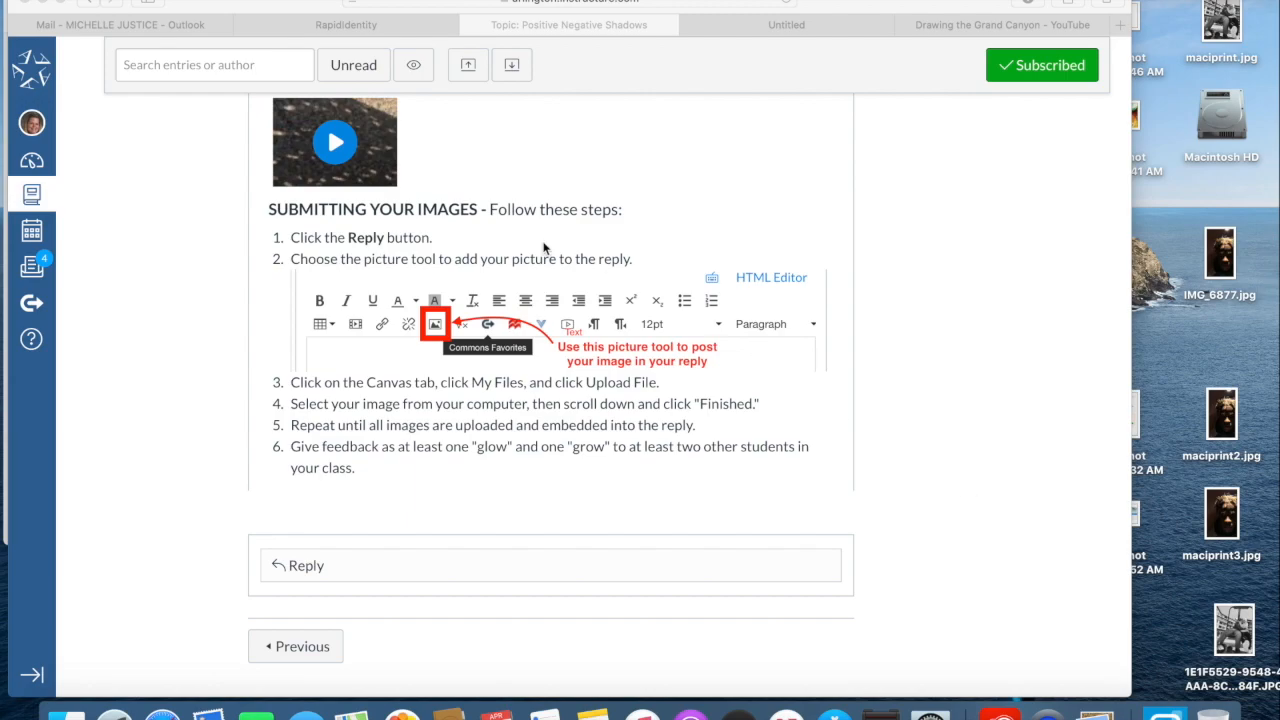
mouse_move(614, 512)
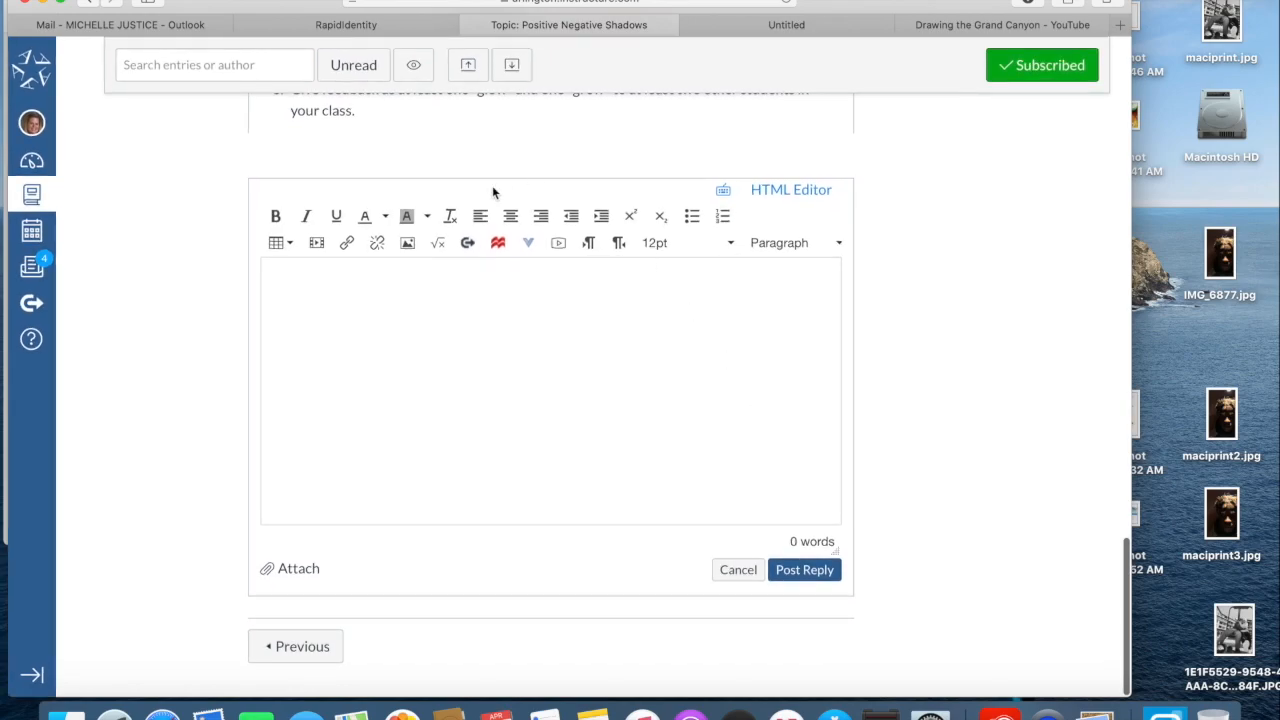
mouse_move(590, 500)
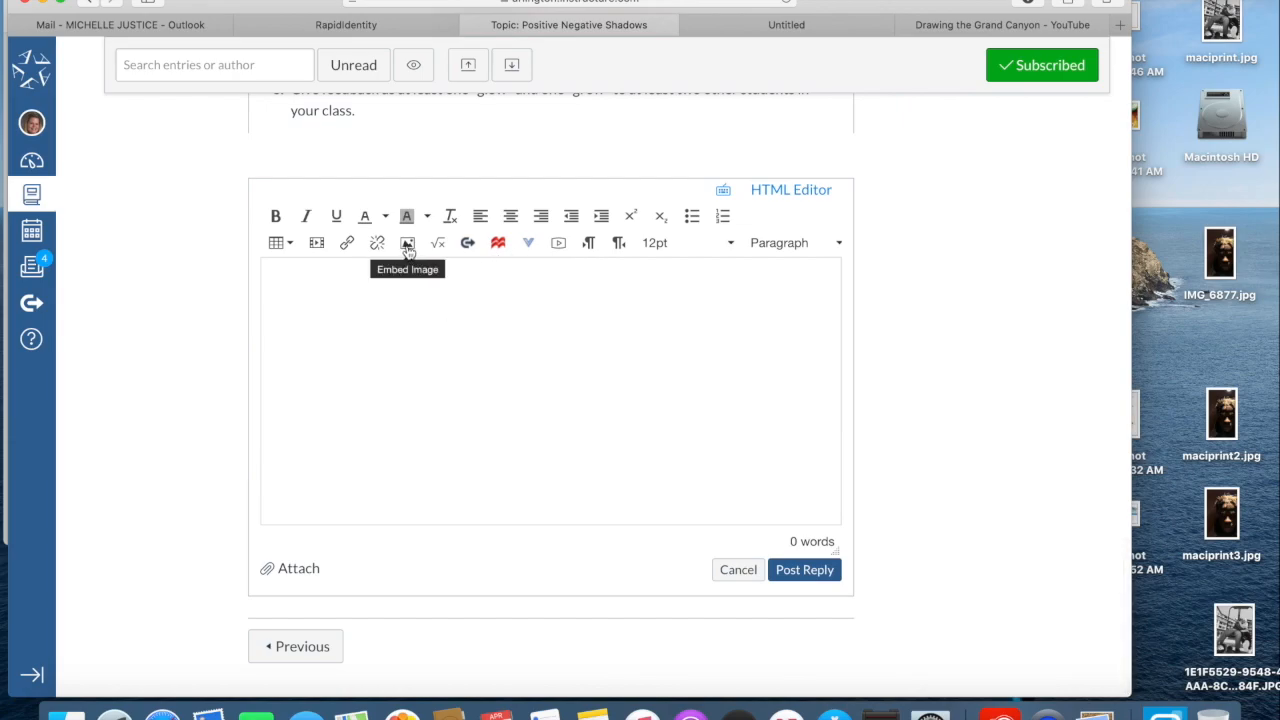
Start an image insert, choose the Canvas source, expand My files and begin an upload from the computer
click(408, 242)
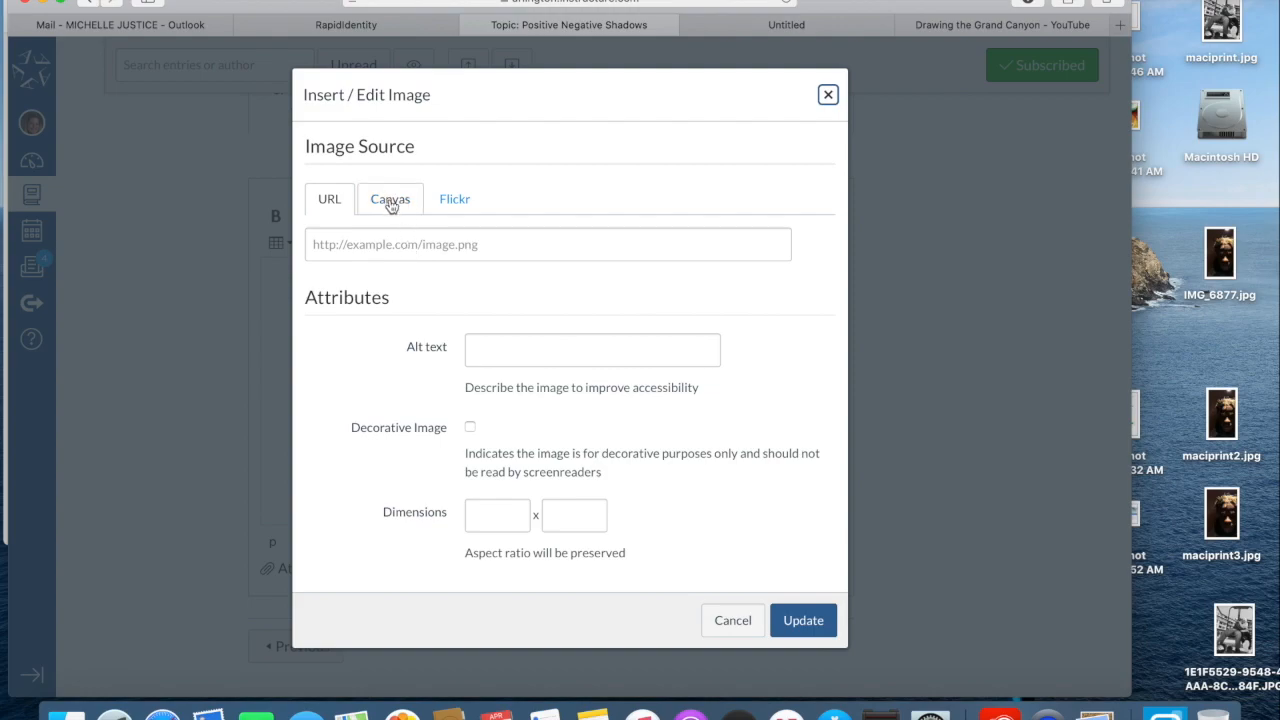
click(388, 198)
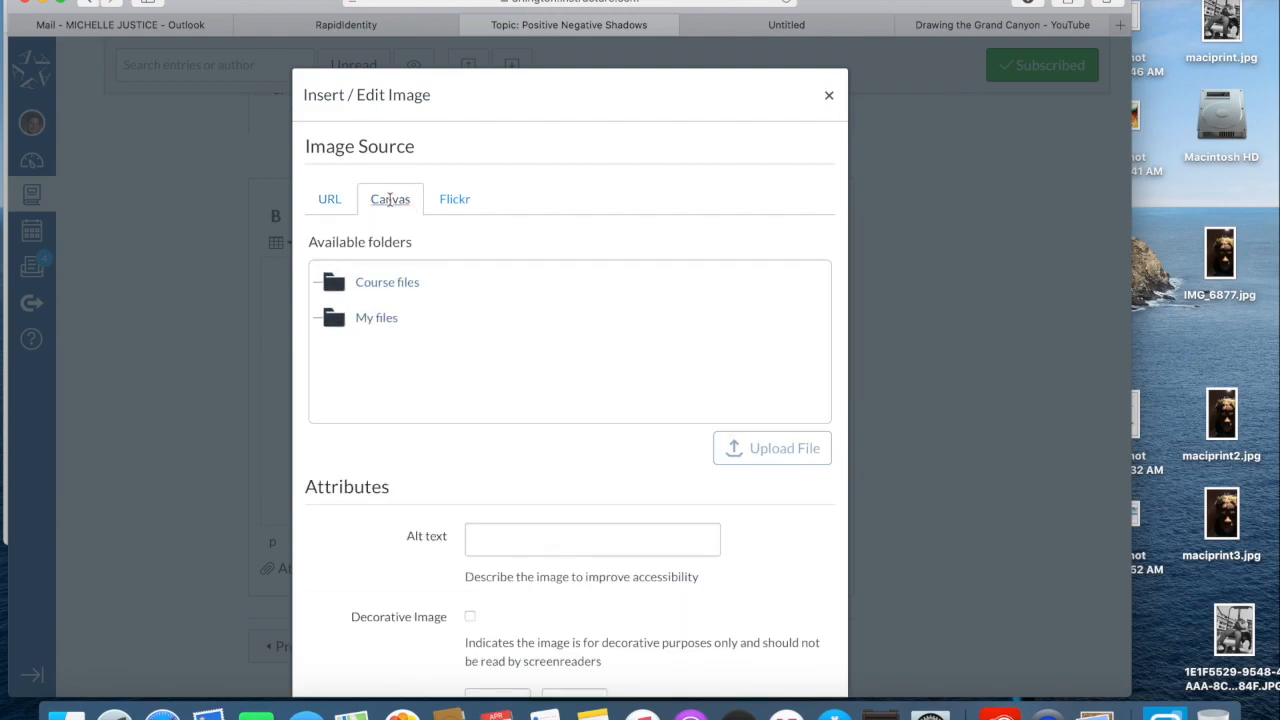
click(376, 316)
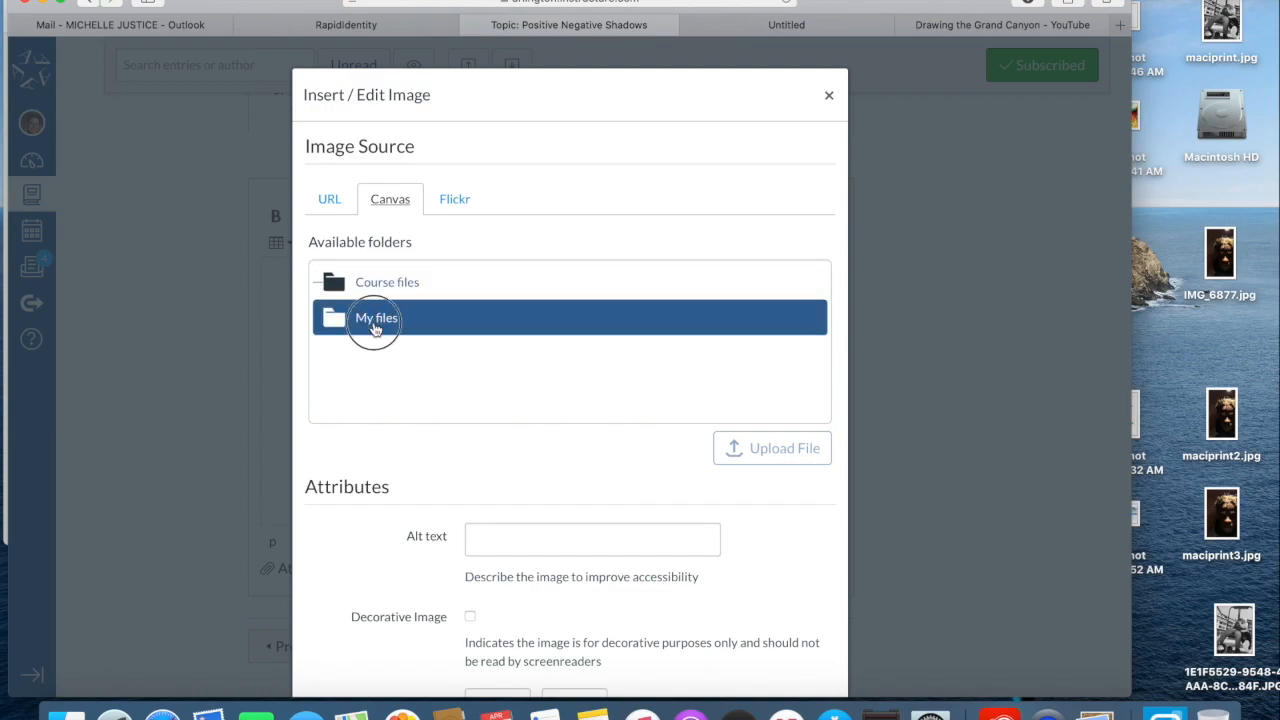
click(376, 316)
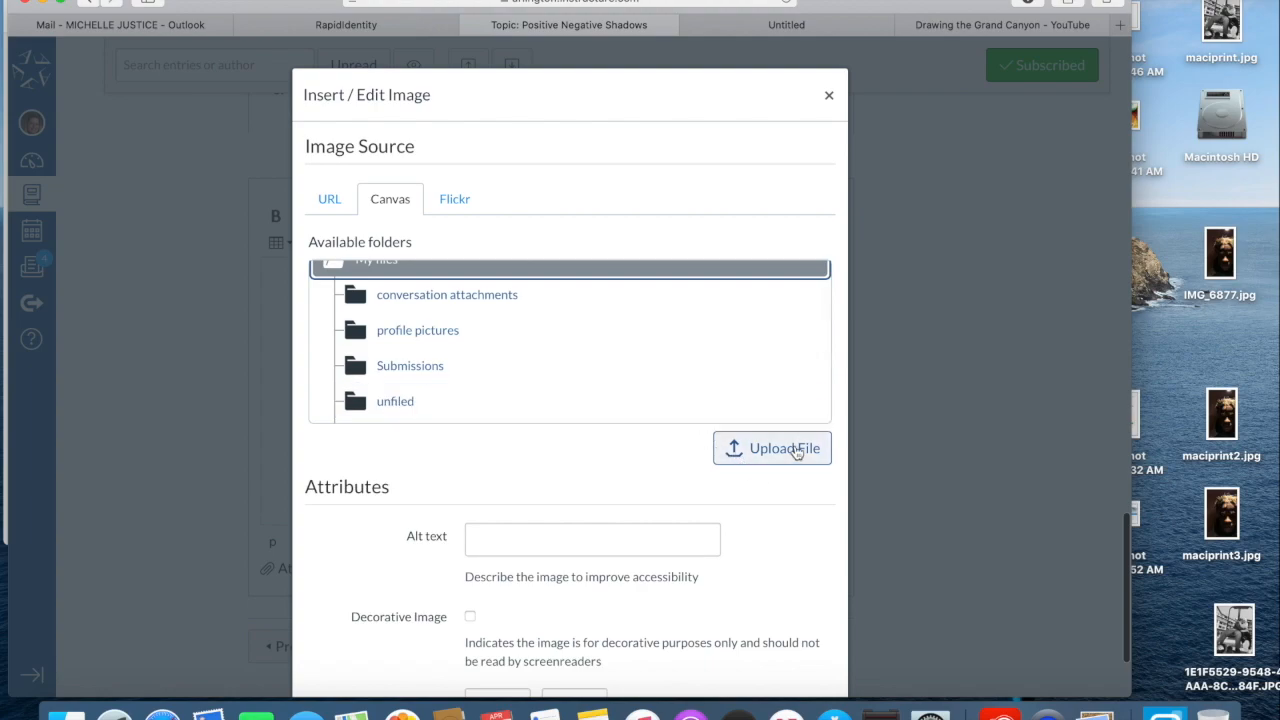
click(772, 448)
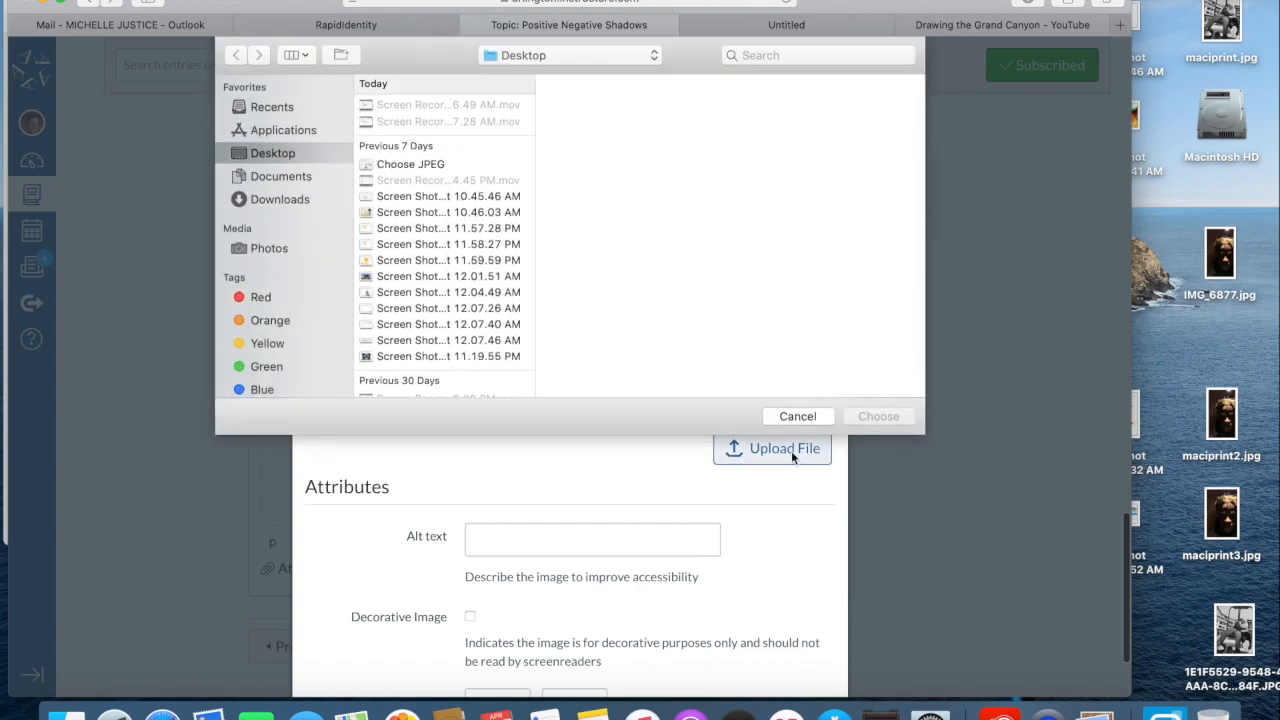
Upload 0-1.jpg from the Downloads folder into My files
scroll(down, 3)
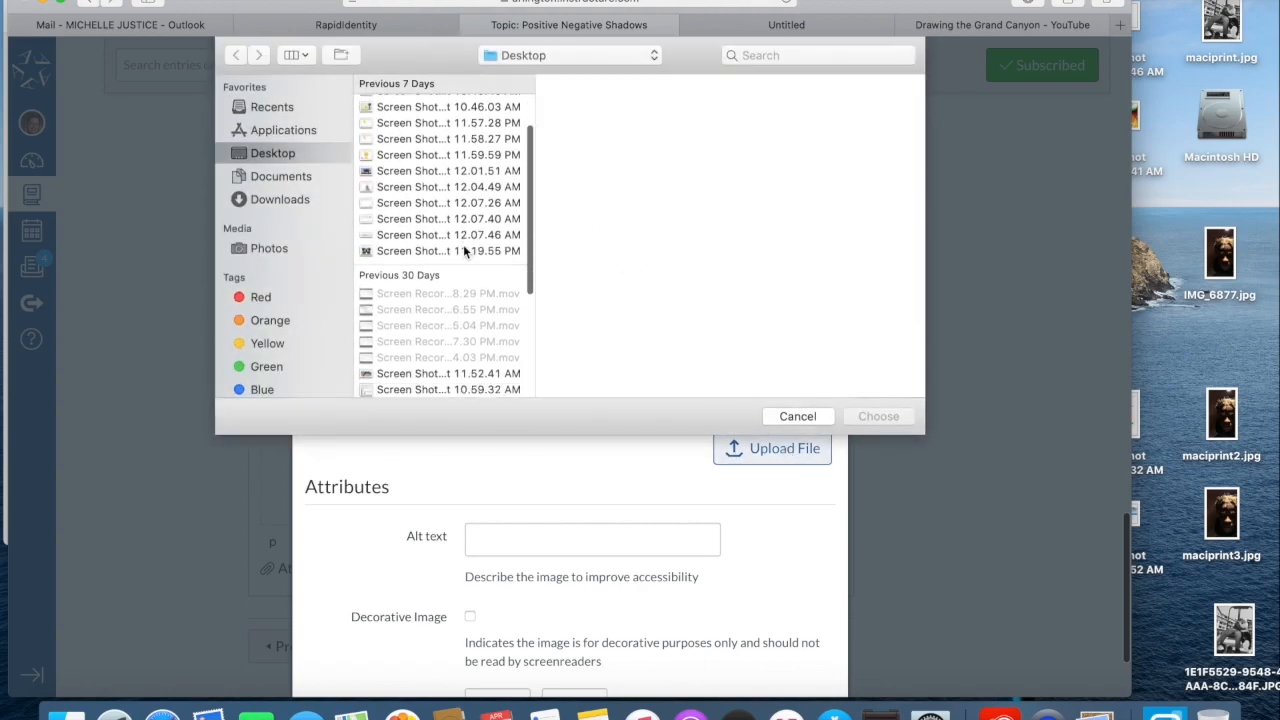
scroll(down, 3)
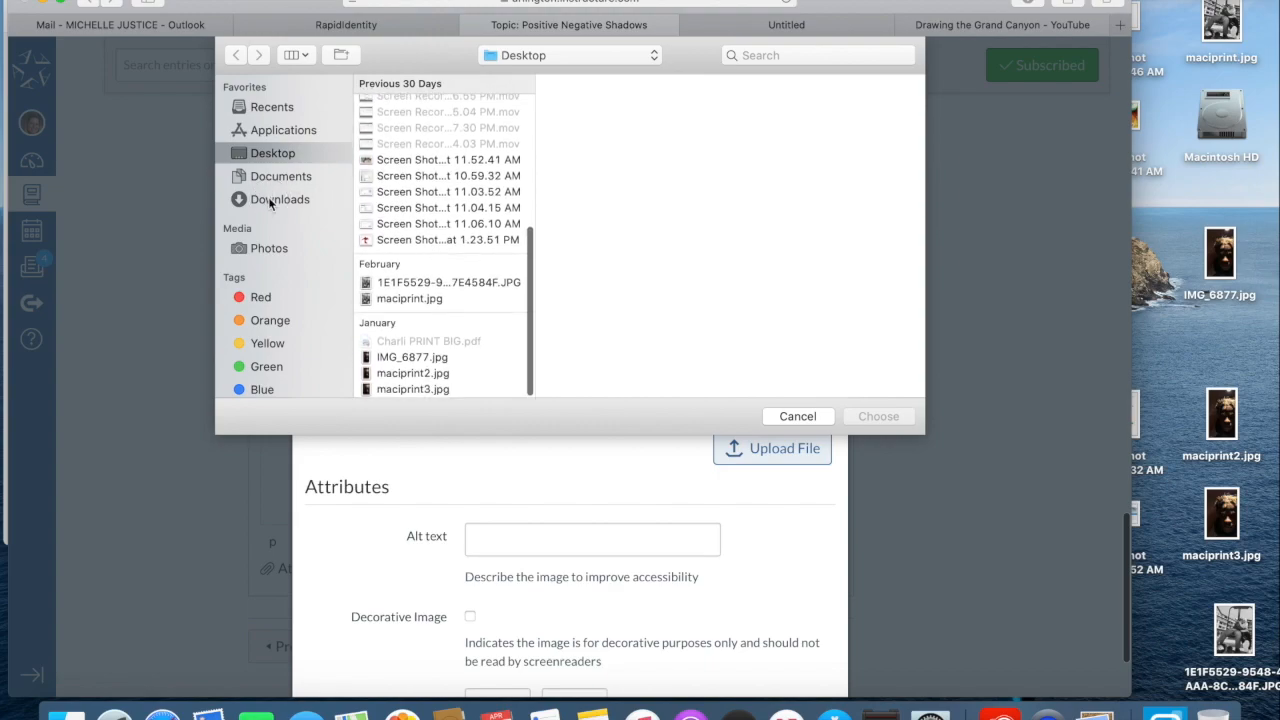
click(280, 200)
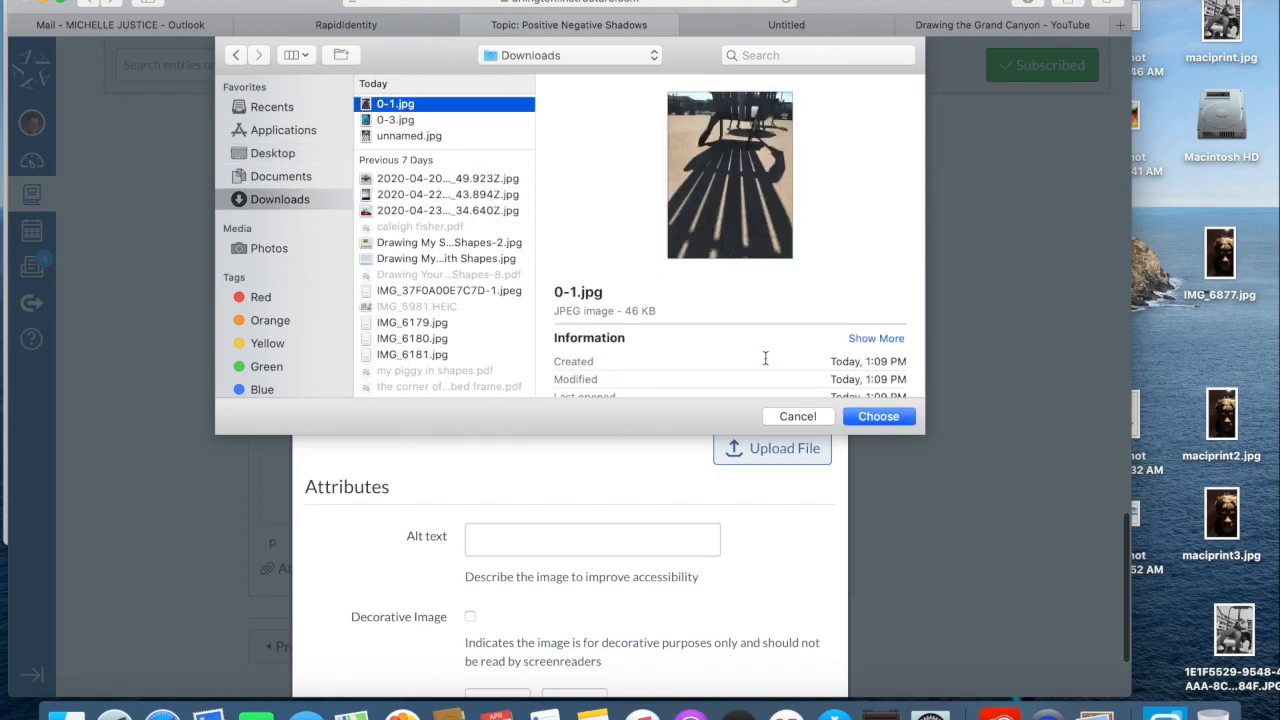
click(878, 416)
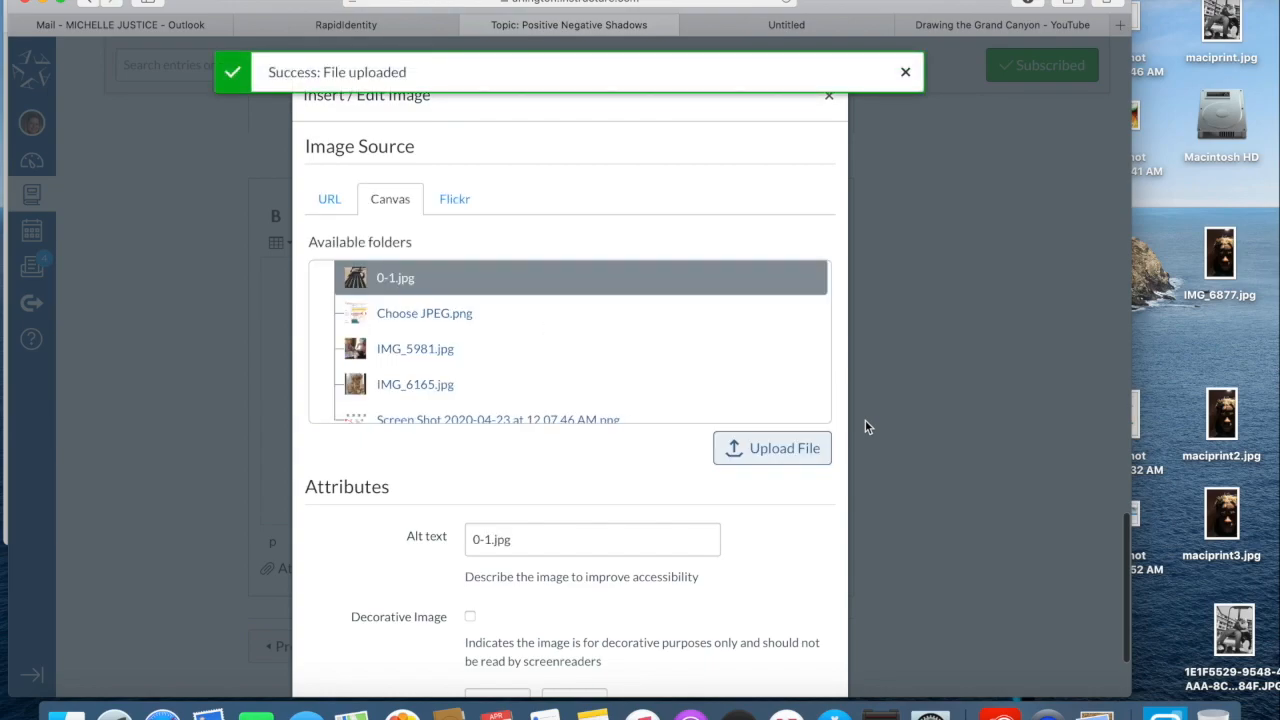
Upload 0-3.jpg and unnamed.jpg from Downloads into My files as well
click(772, 448)
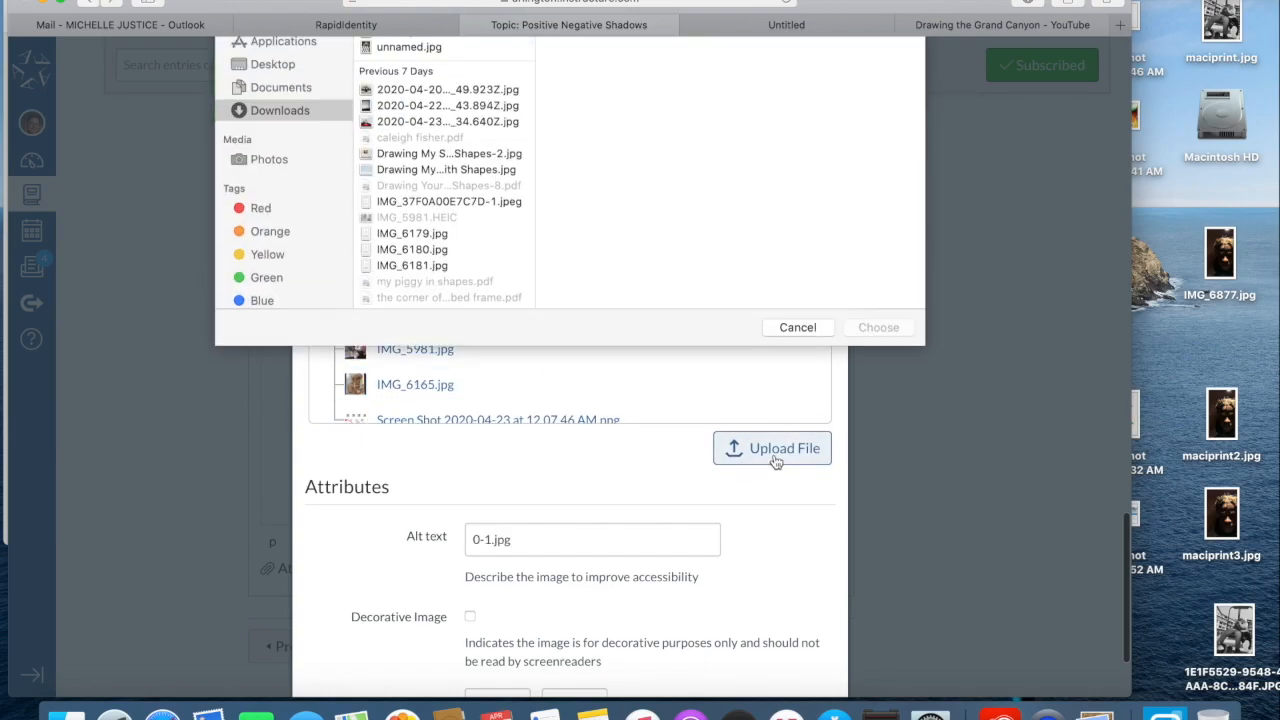
click(396, 120)
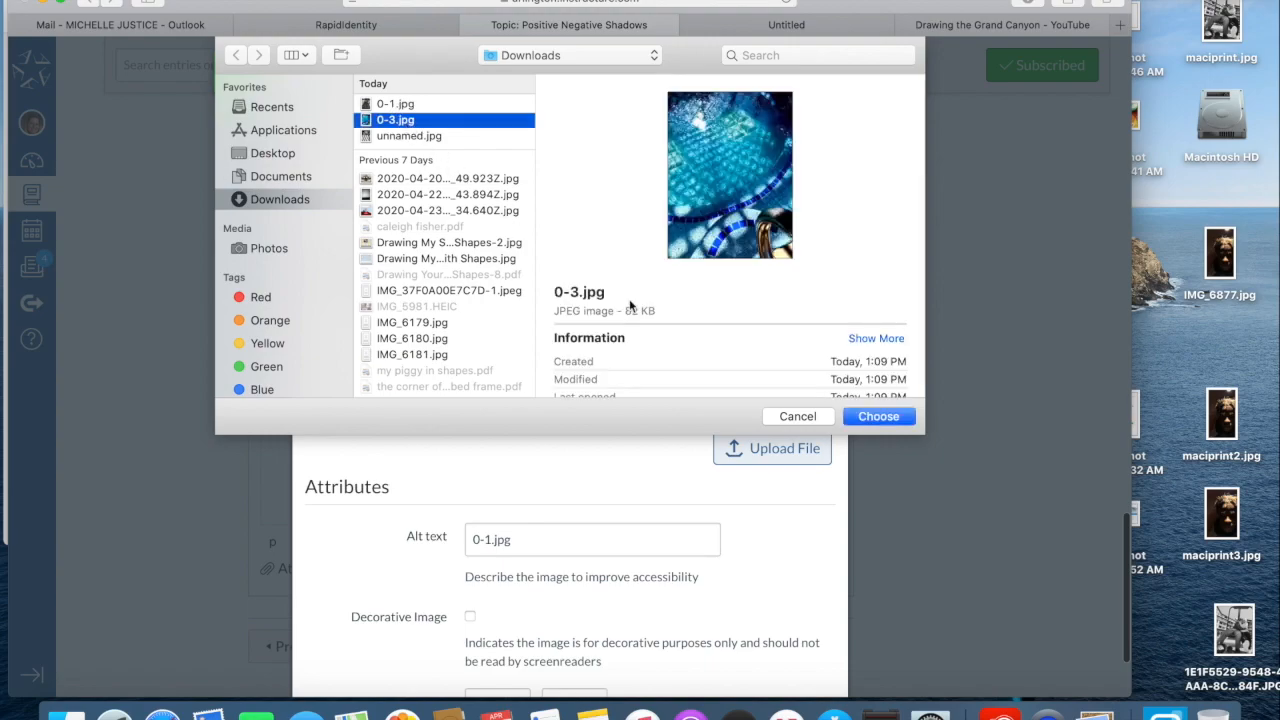
click(876, 416)
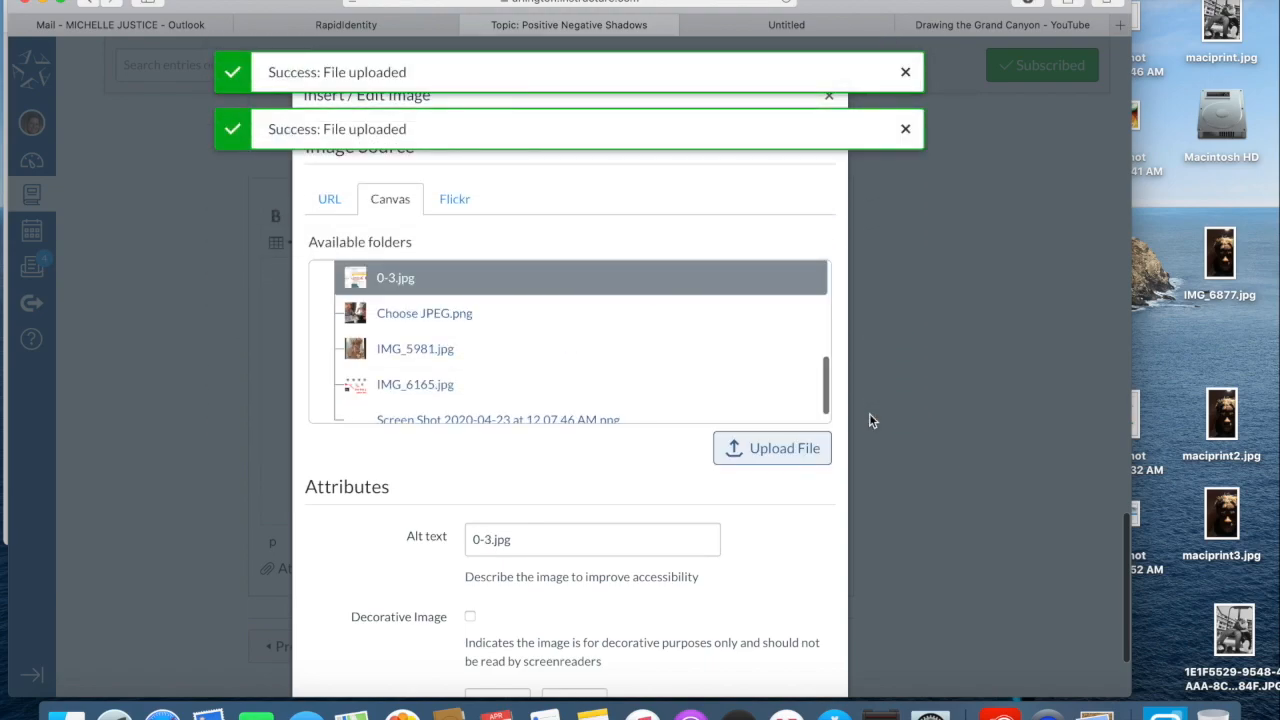
click(772, 448)
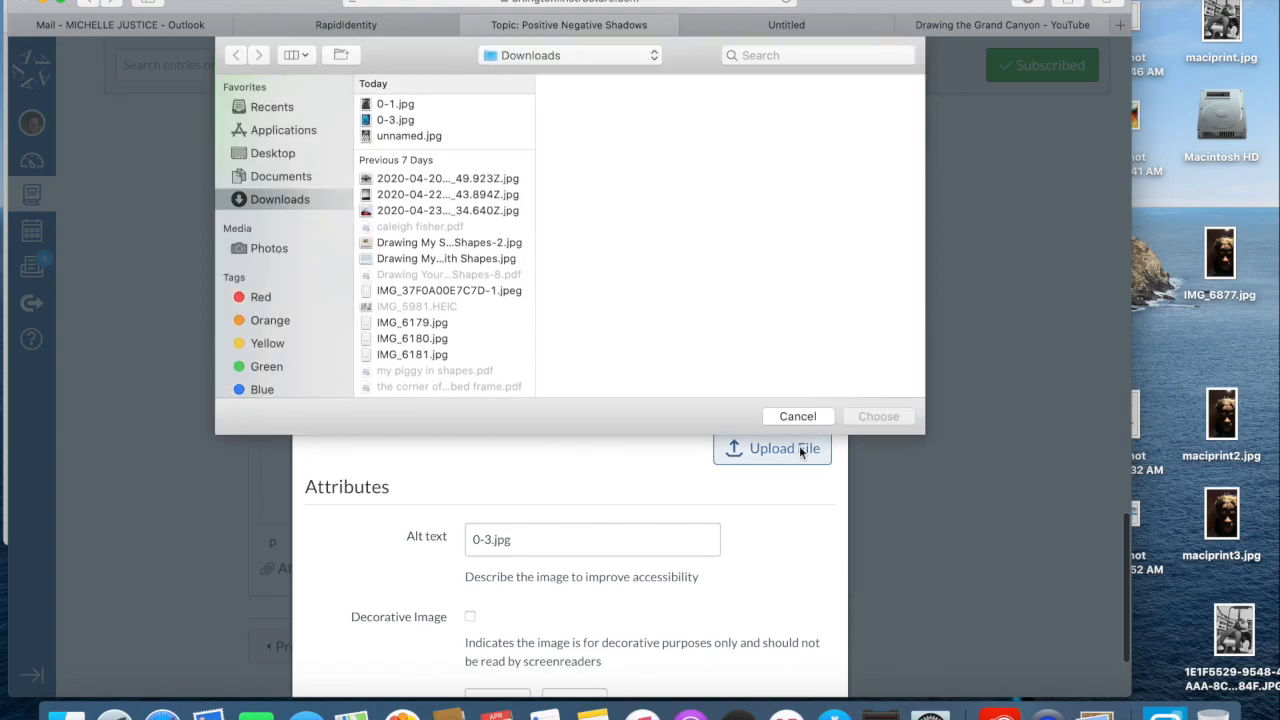
click(408, 136)
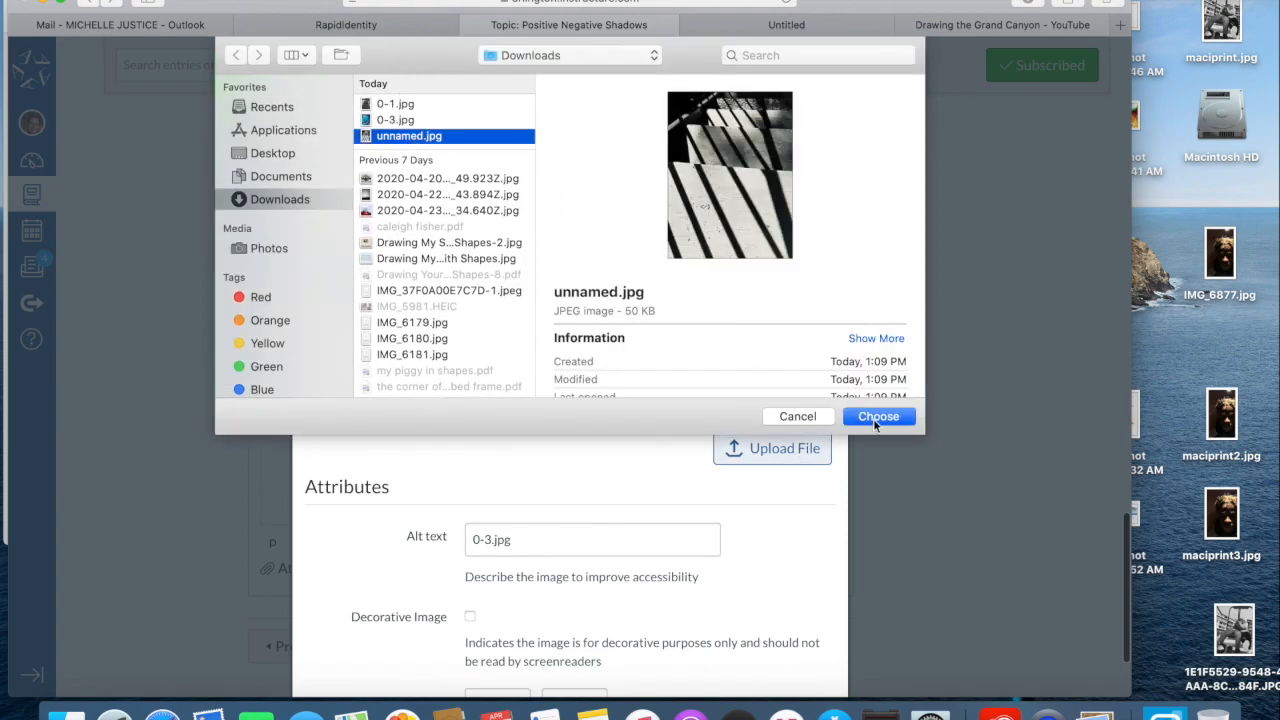
click(878, 416)
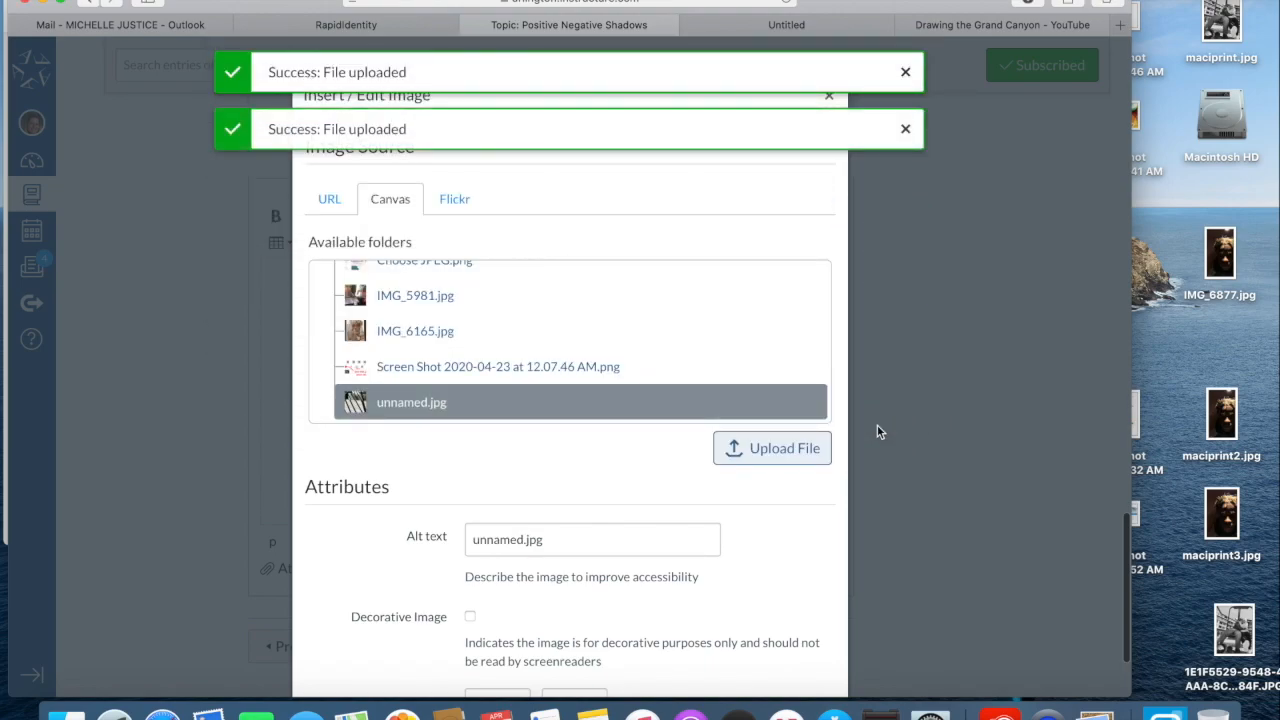
mouse_move(732, 410)
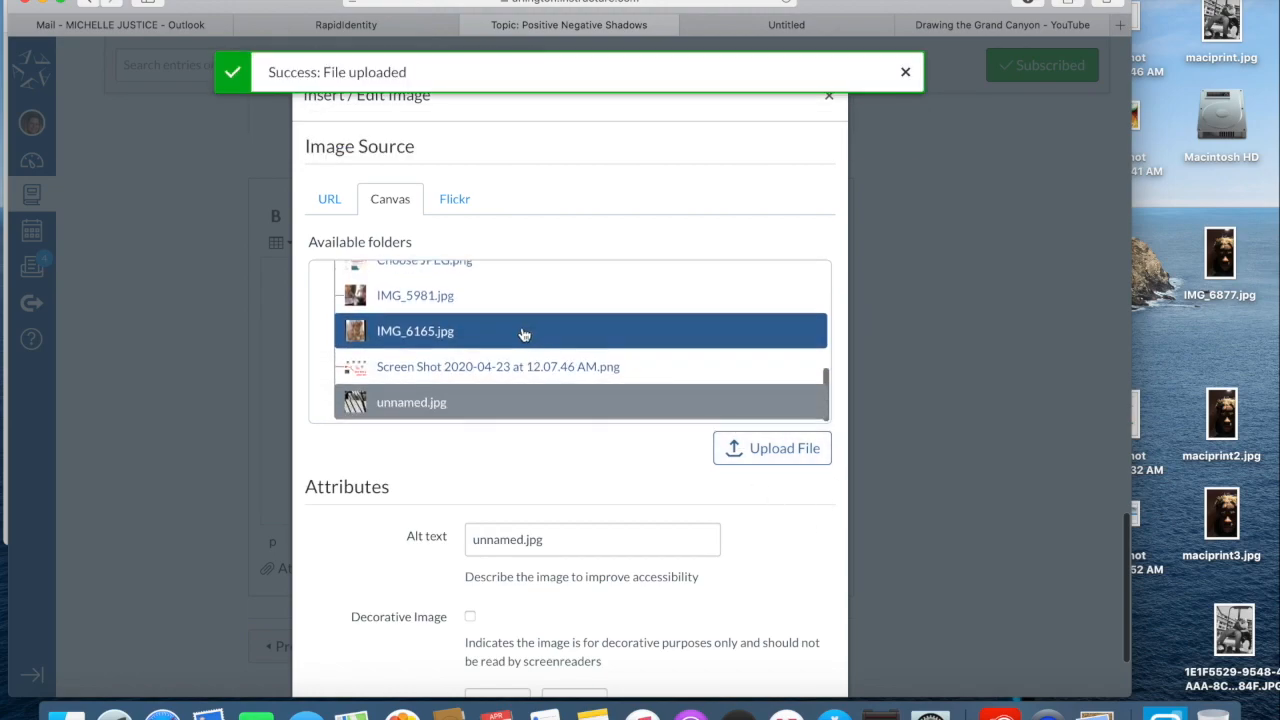
Insert unnamed.jpg from the file list into the reply editor
click(412, 402)
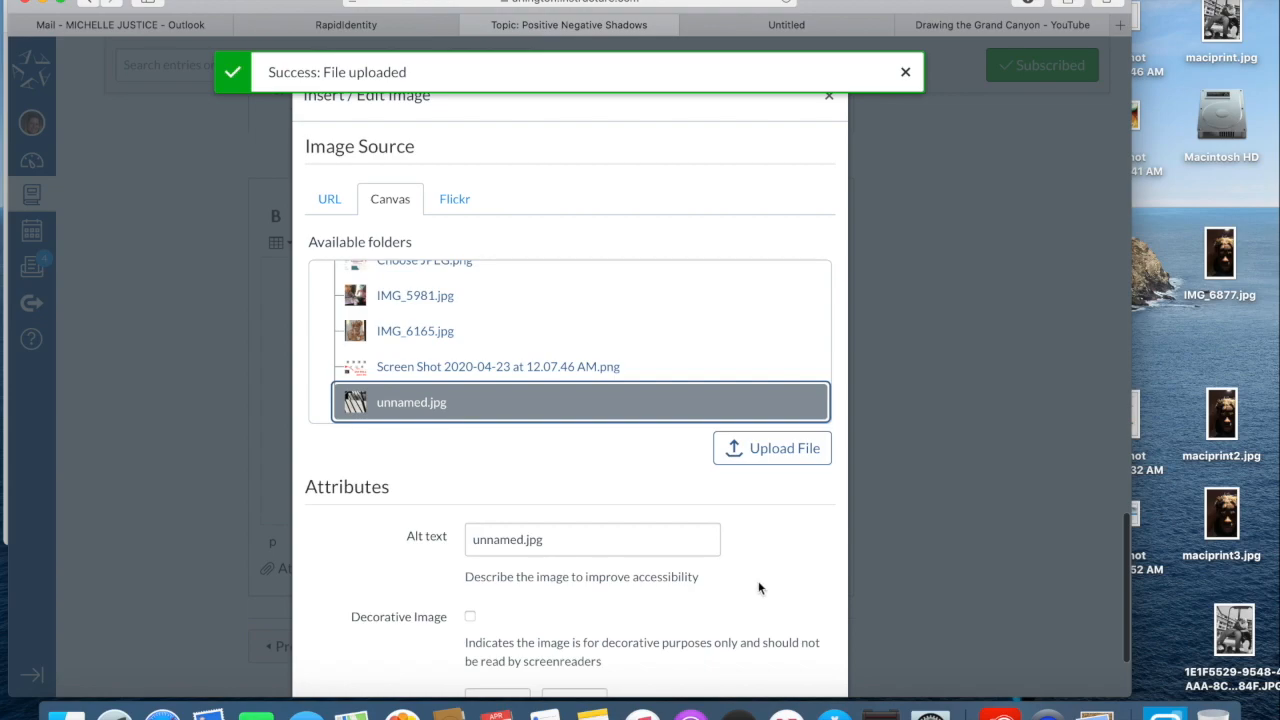
scroll(down, 3)
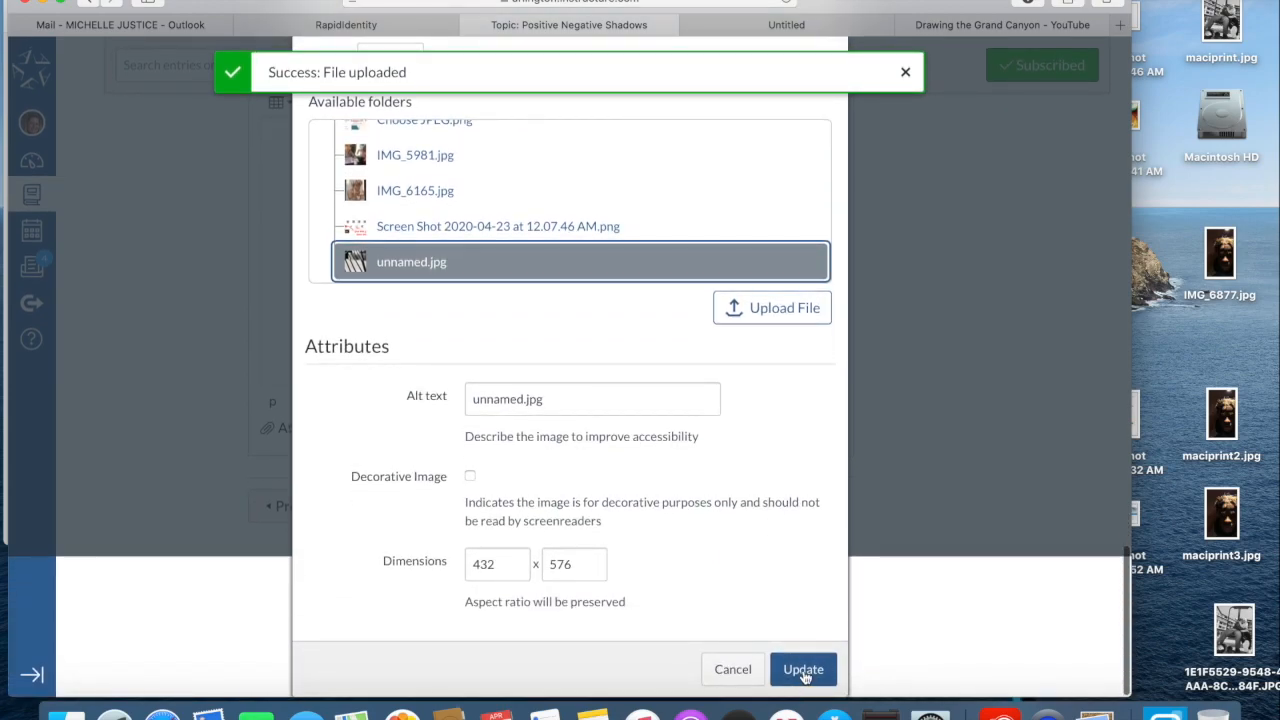
click(804, 668)
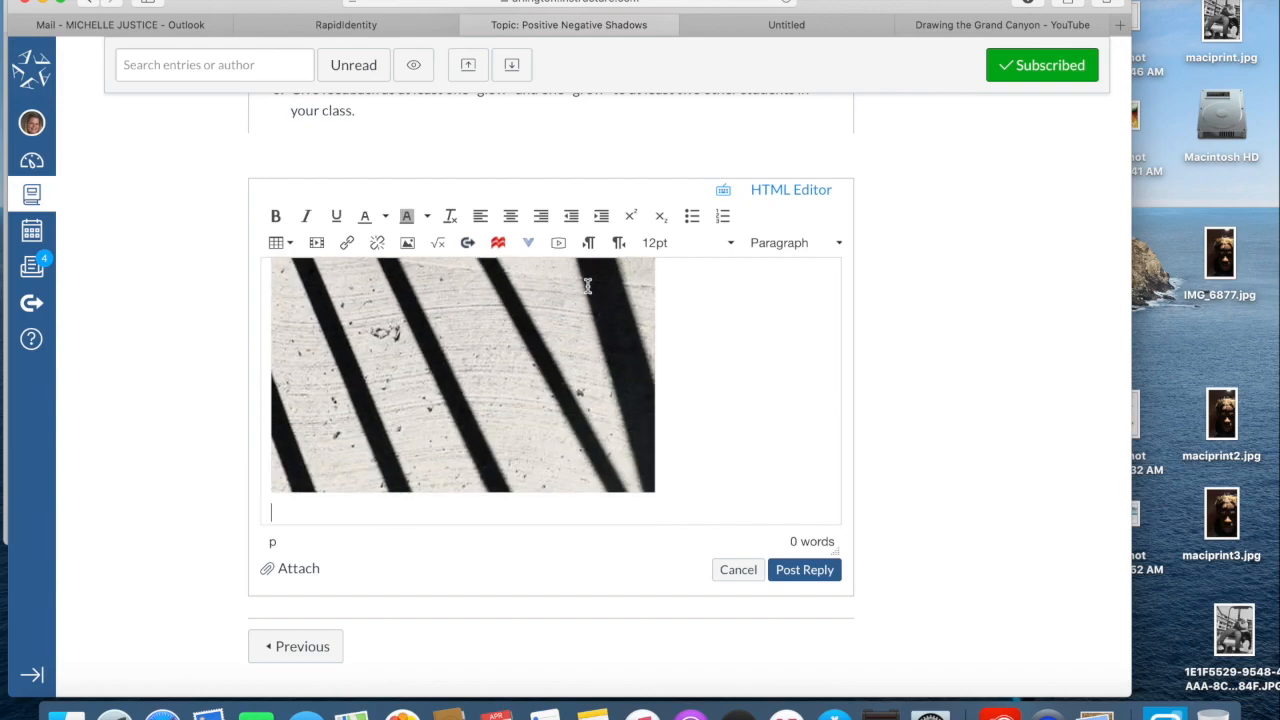
Insert 0-3.jpg from the Canvas files into the reply beside unnamed.jpg
click(406, 242)
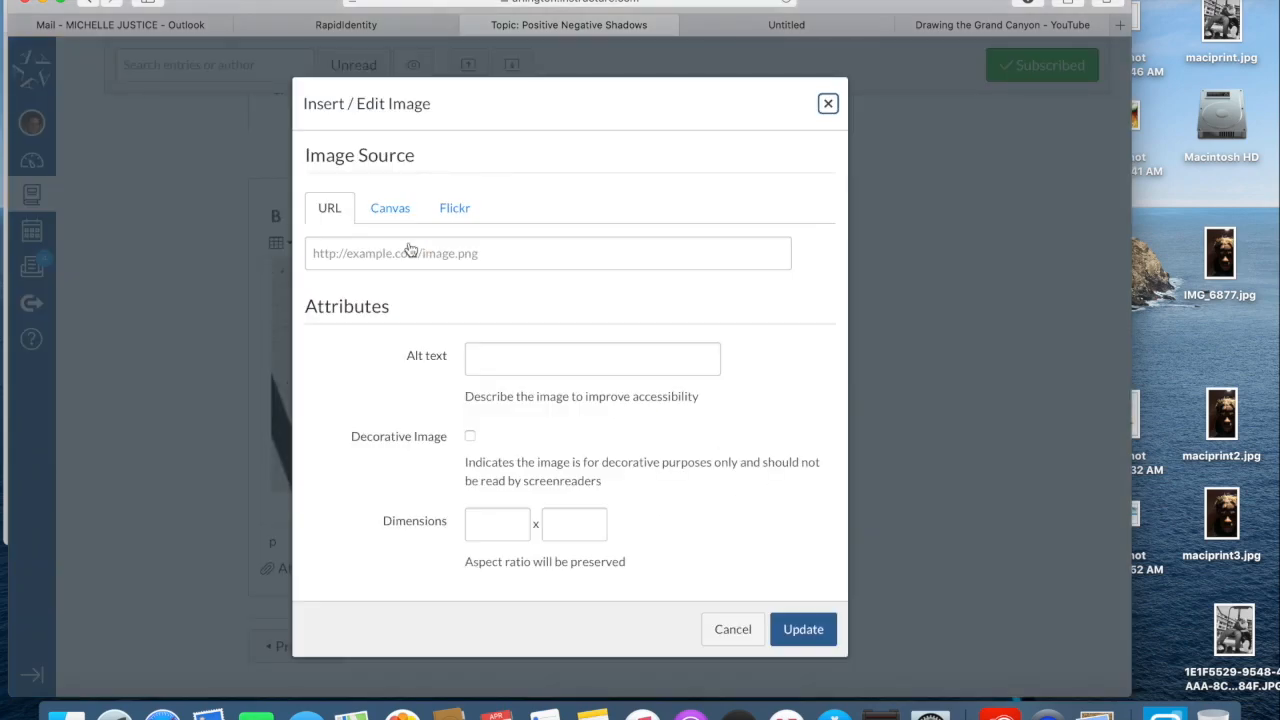
click(390, 206)
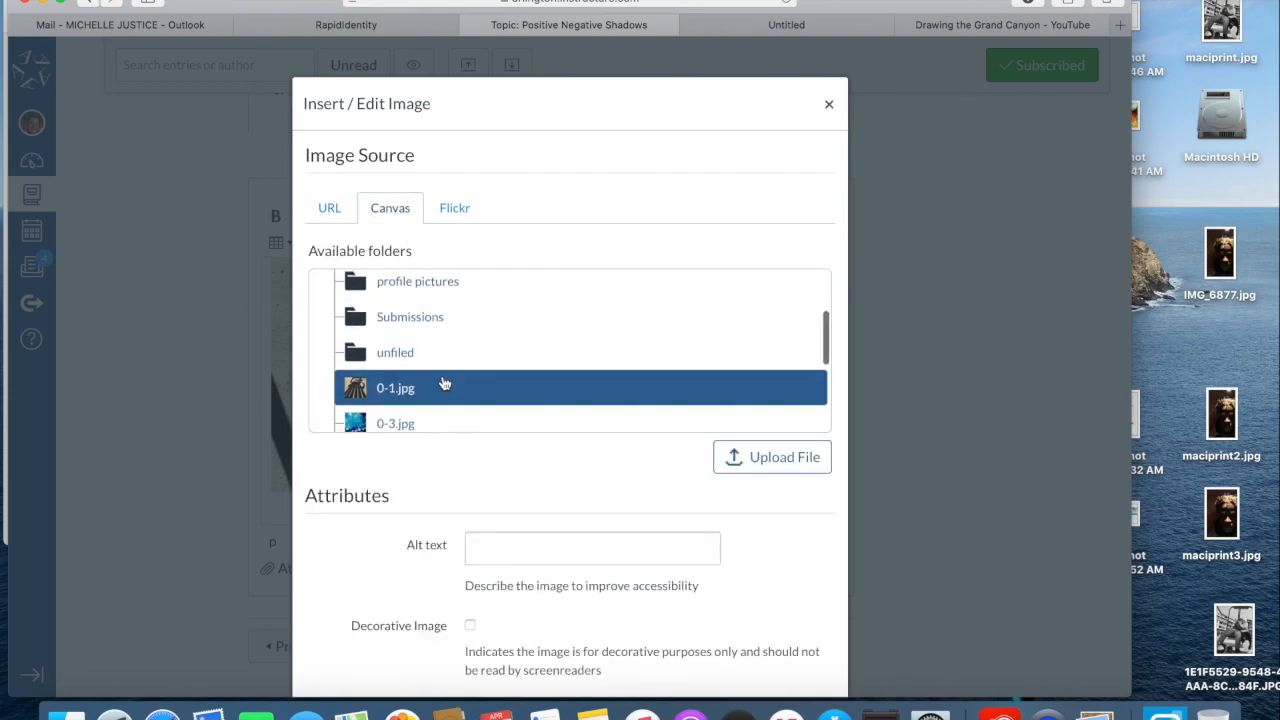
click(396, 380)
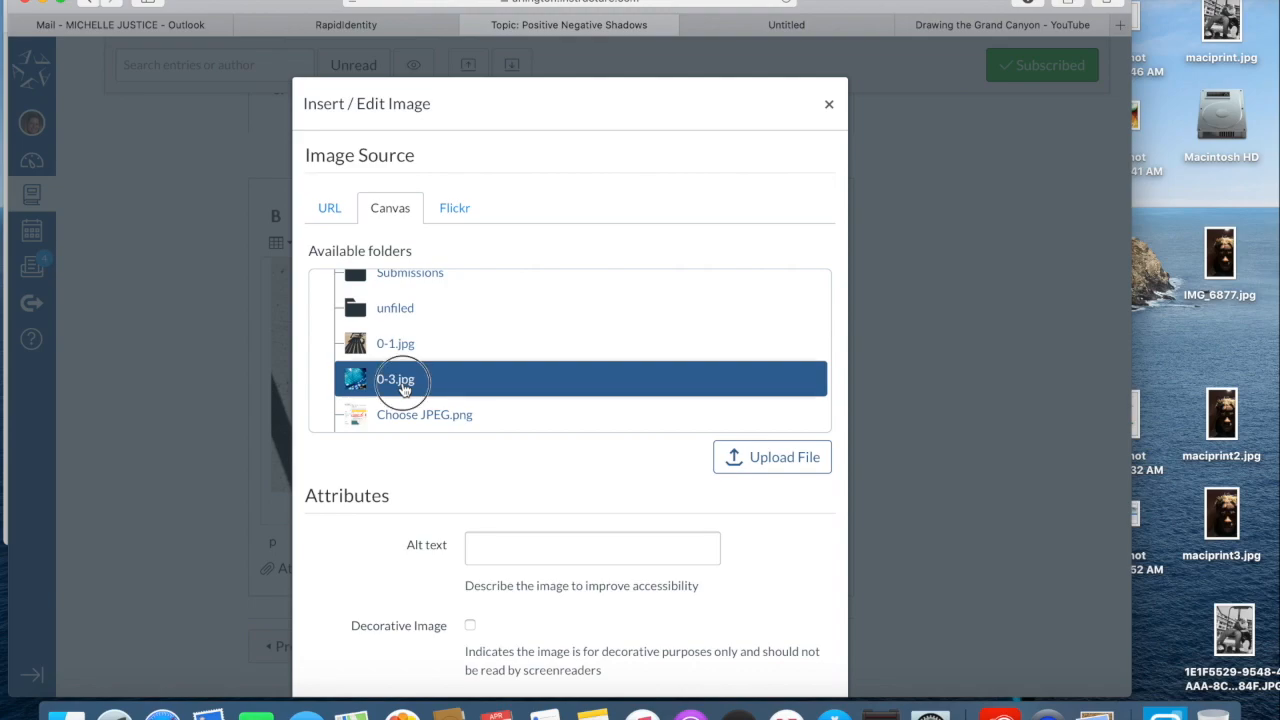
click(396, 380)
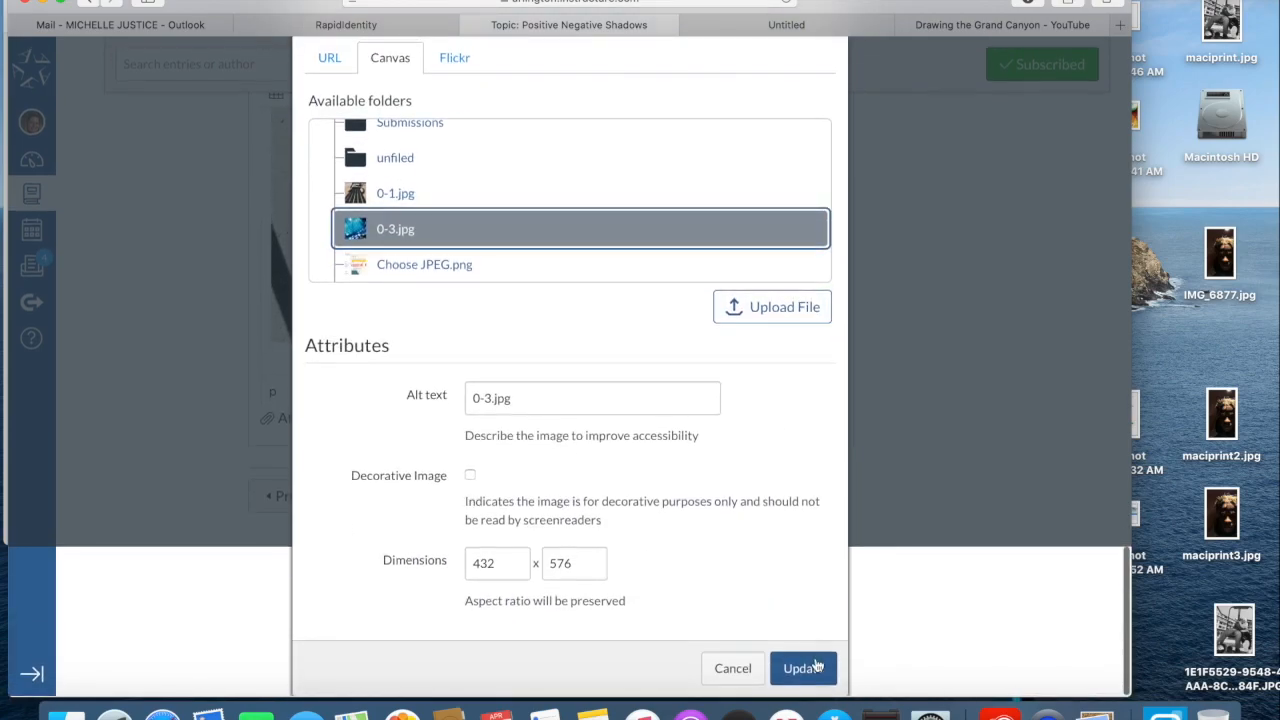
click(804, 668)
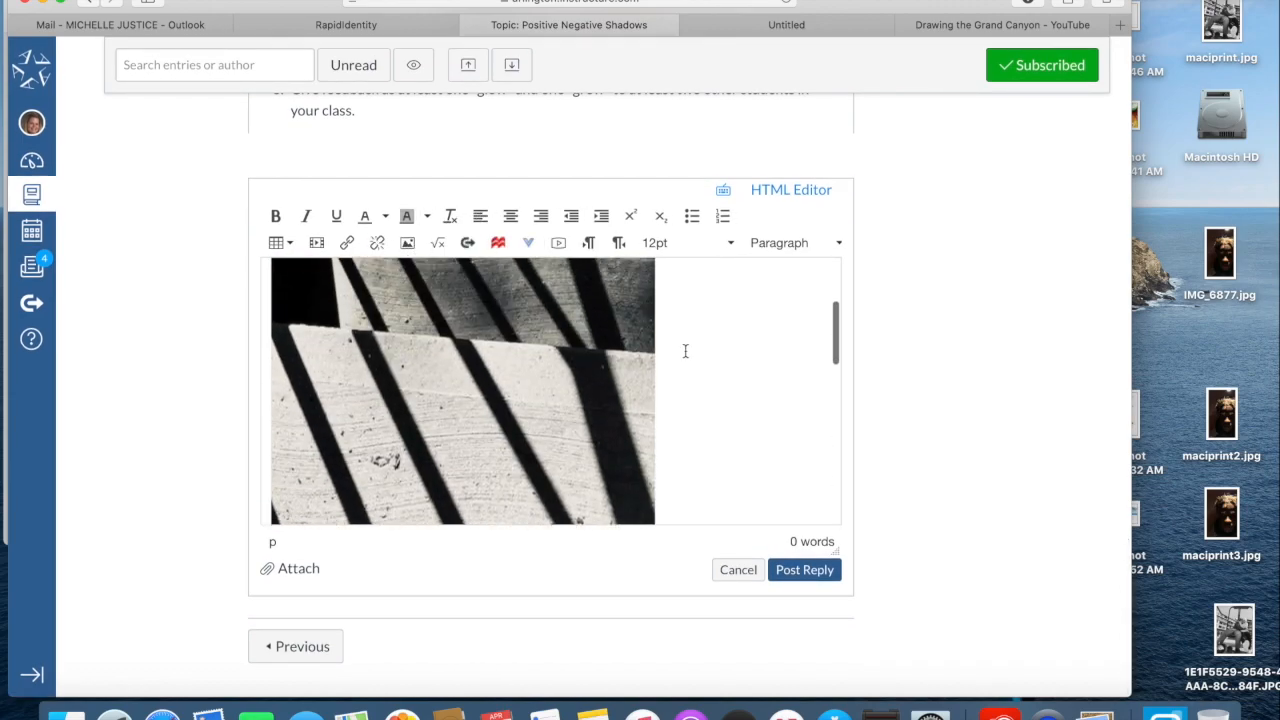
Insert the chair shadow photo from My files as the third image in the reply
click(408, 242)
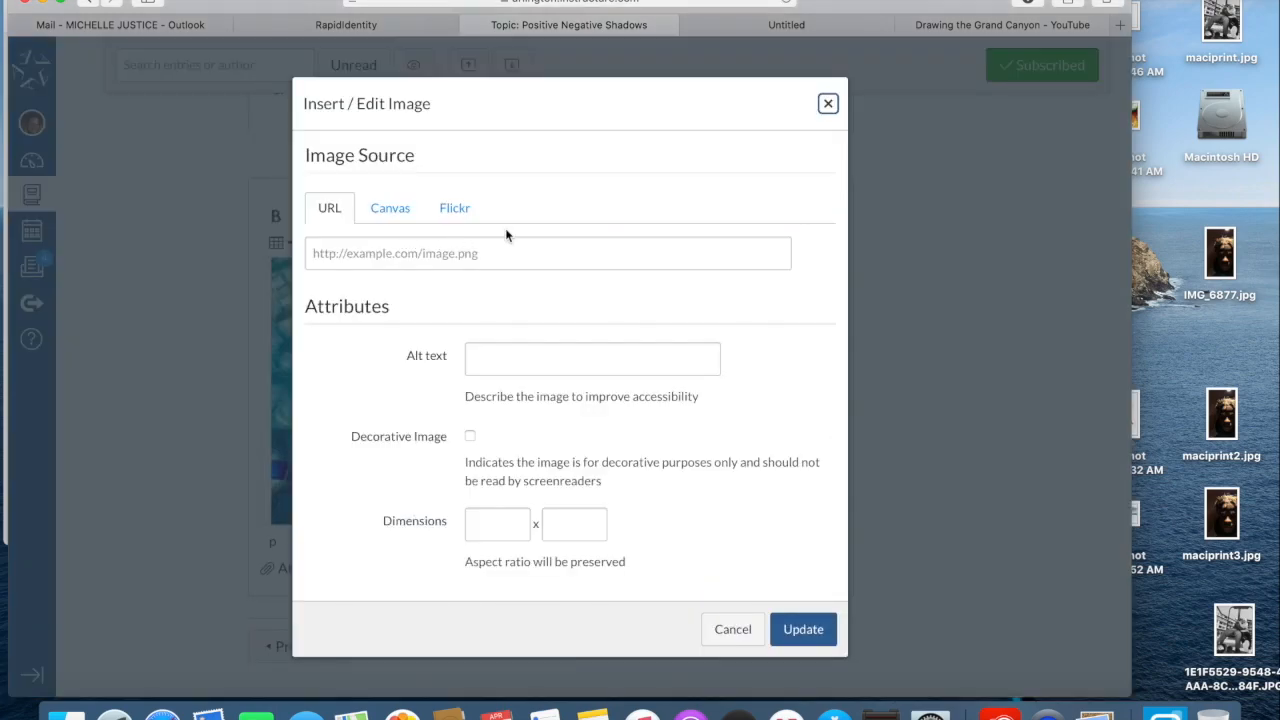
click(390, 206)
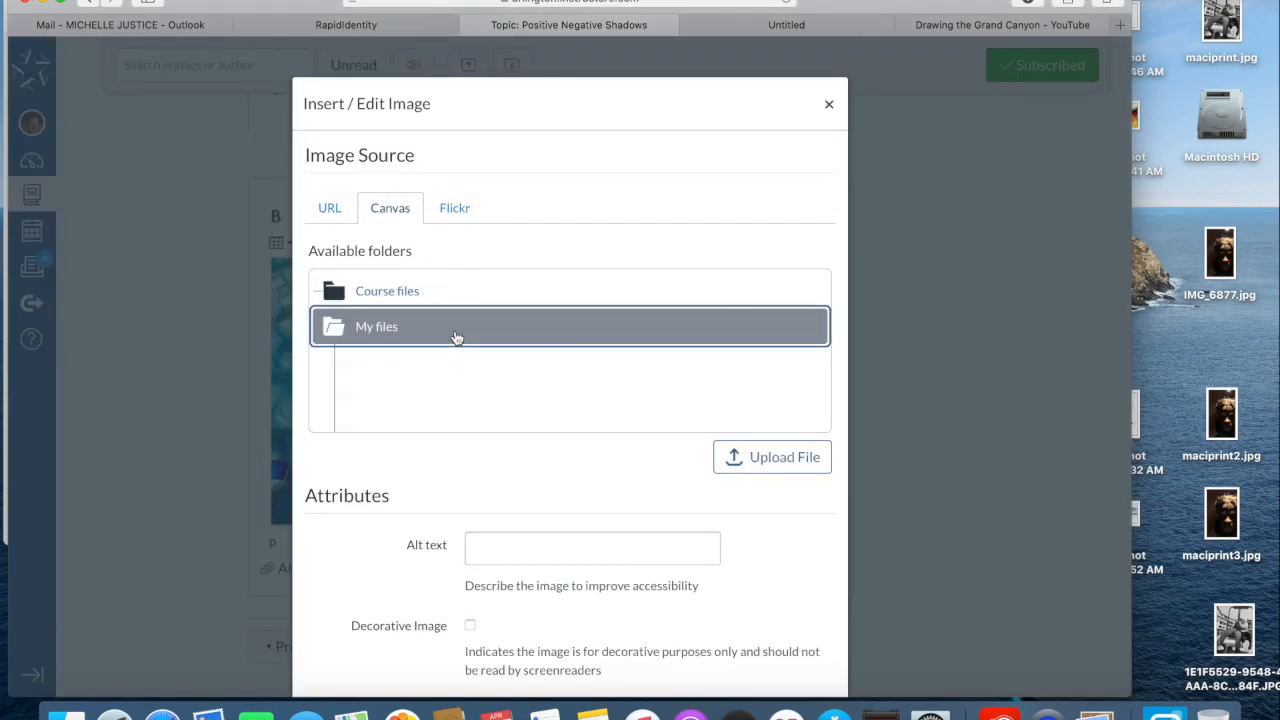
click(376, 326)
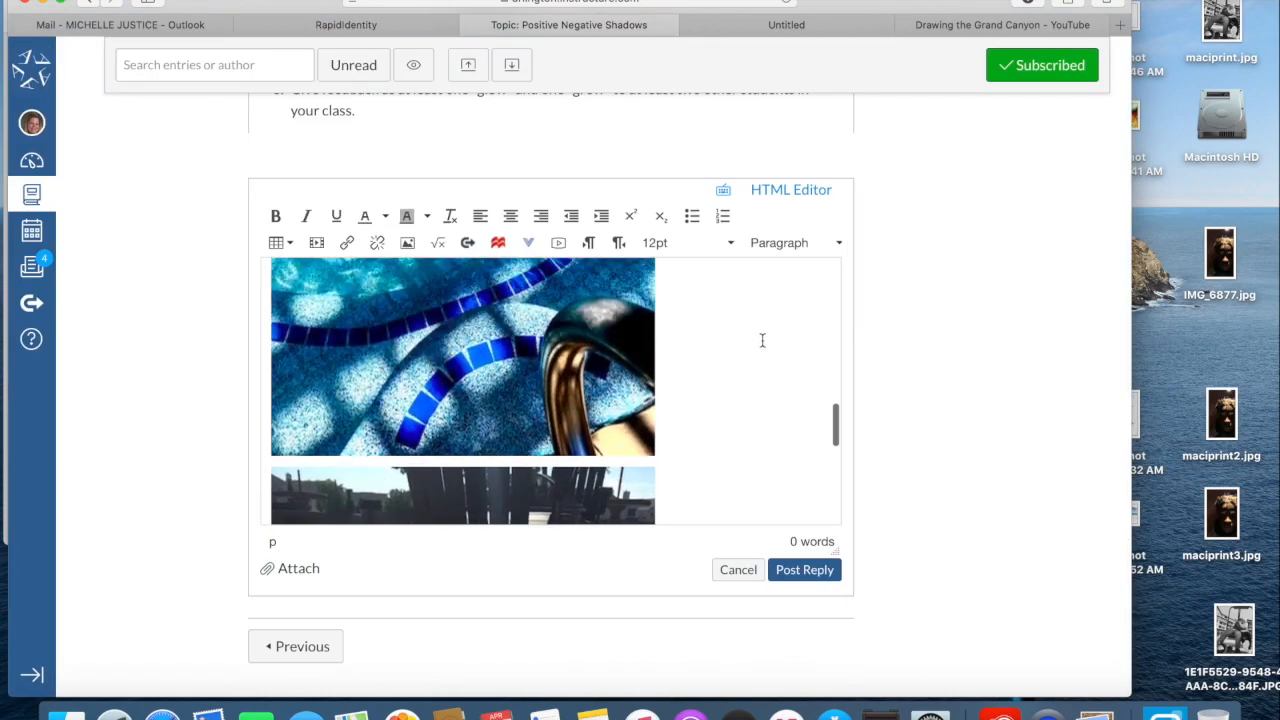
scroll(down, 3)
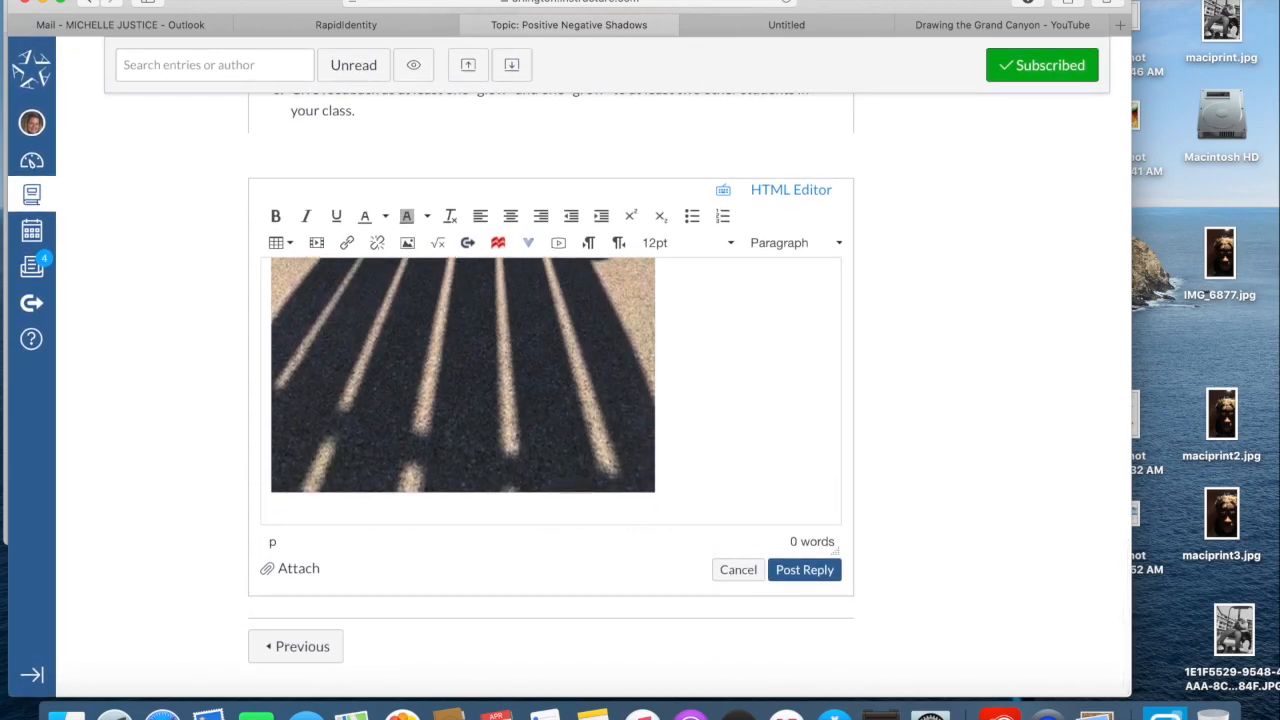
Write 'Here are my pictures.' beneath the three embedded photos
text(Here are j)
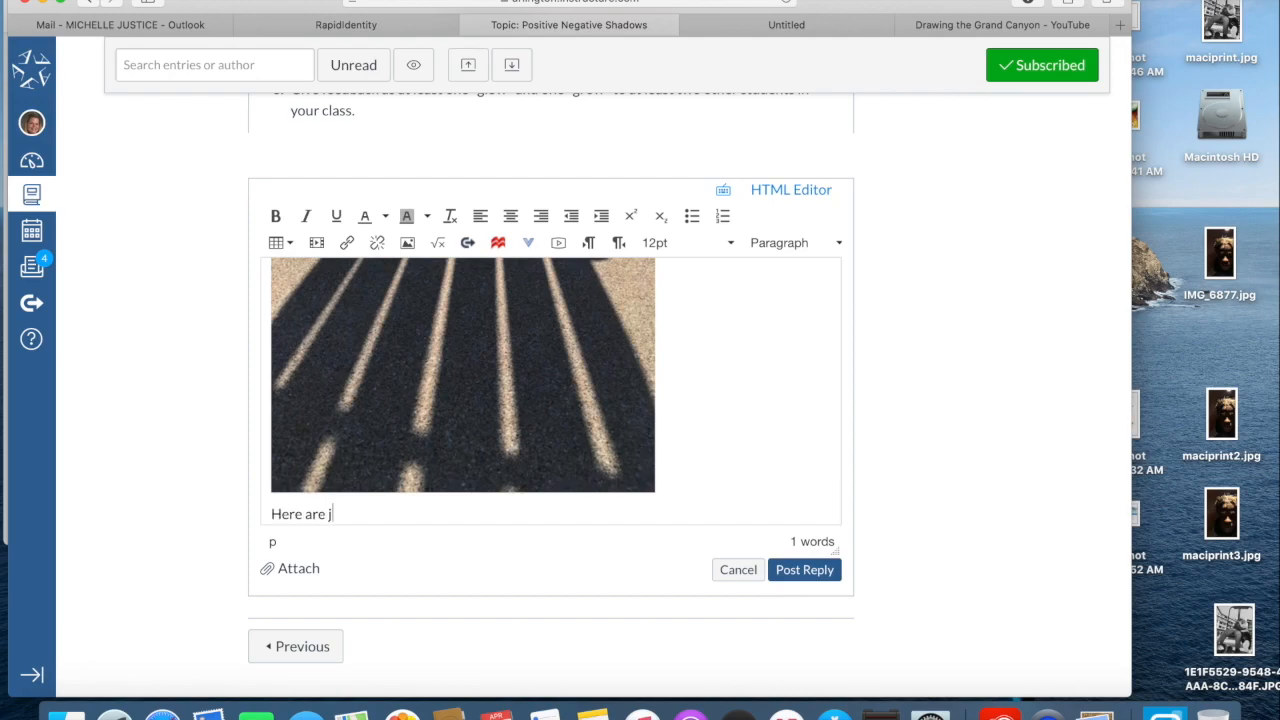
text(my)
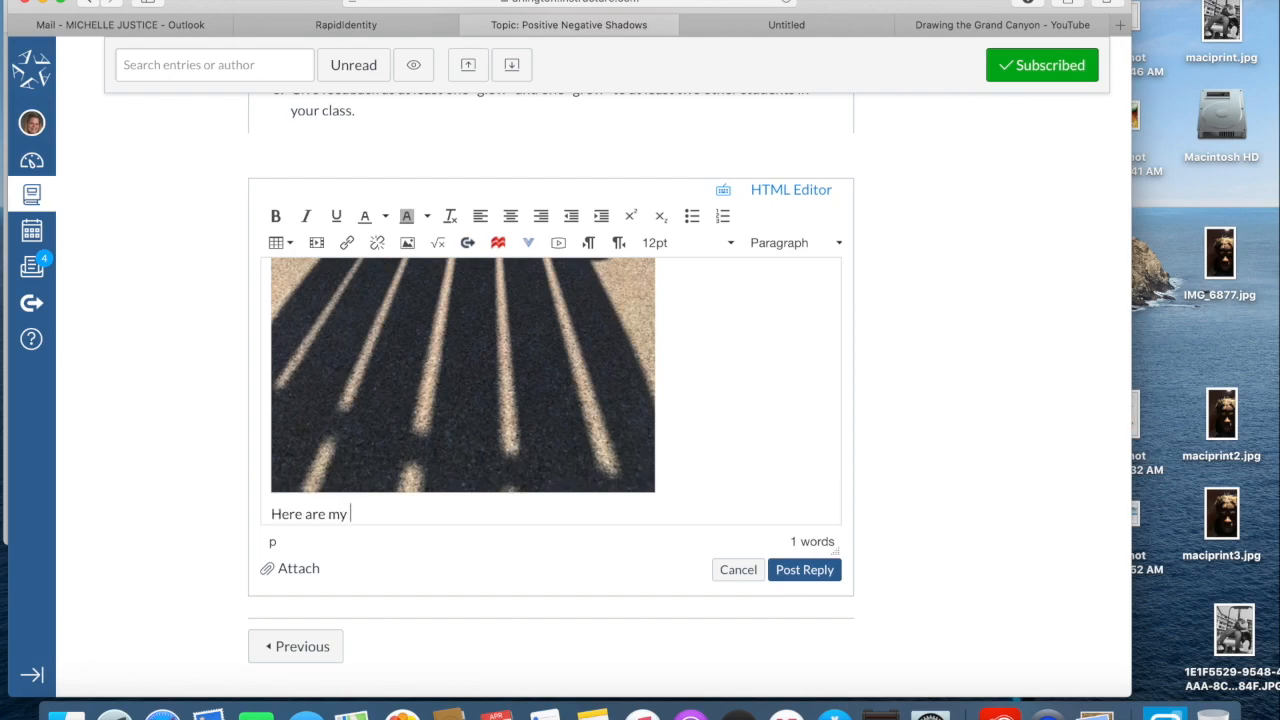
text(pictures.)
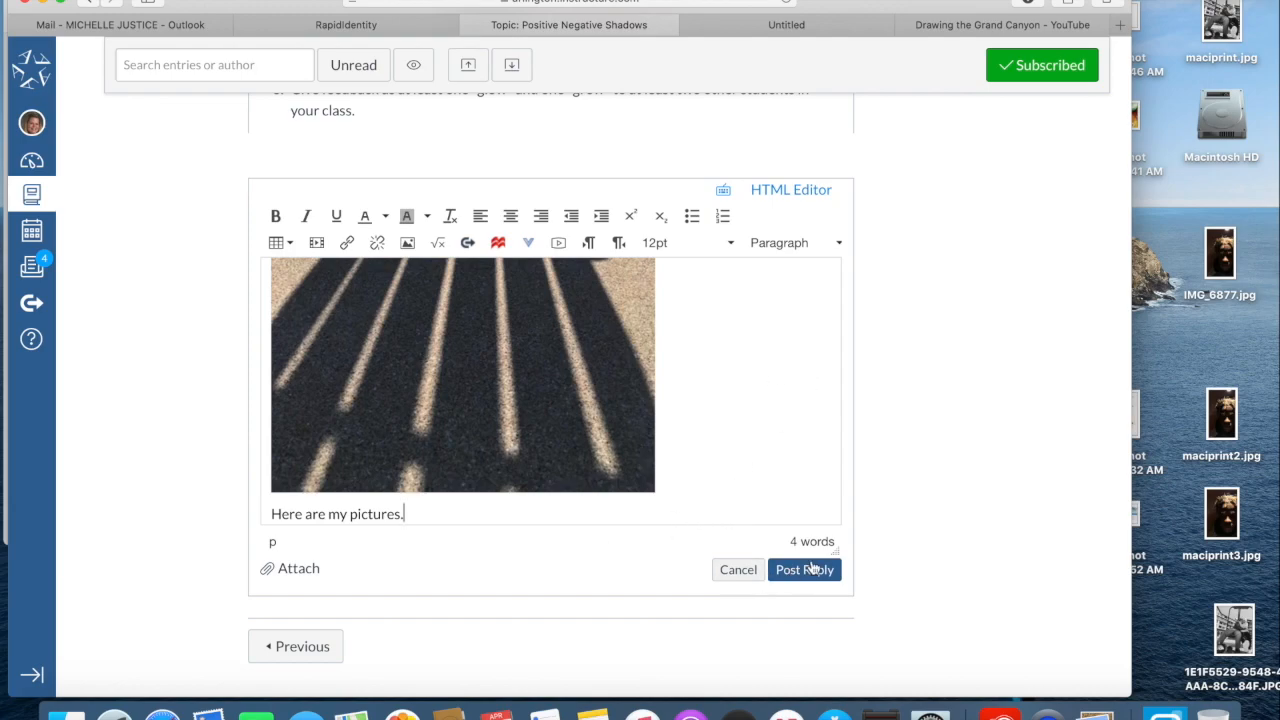
mouse_move(804, 576)
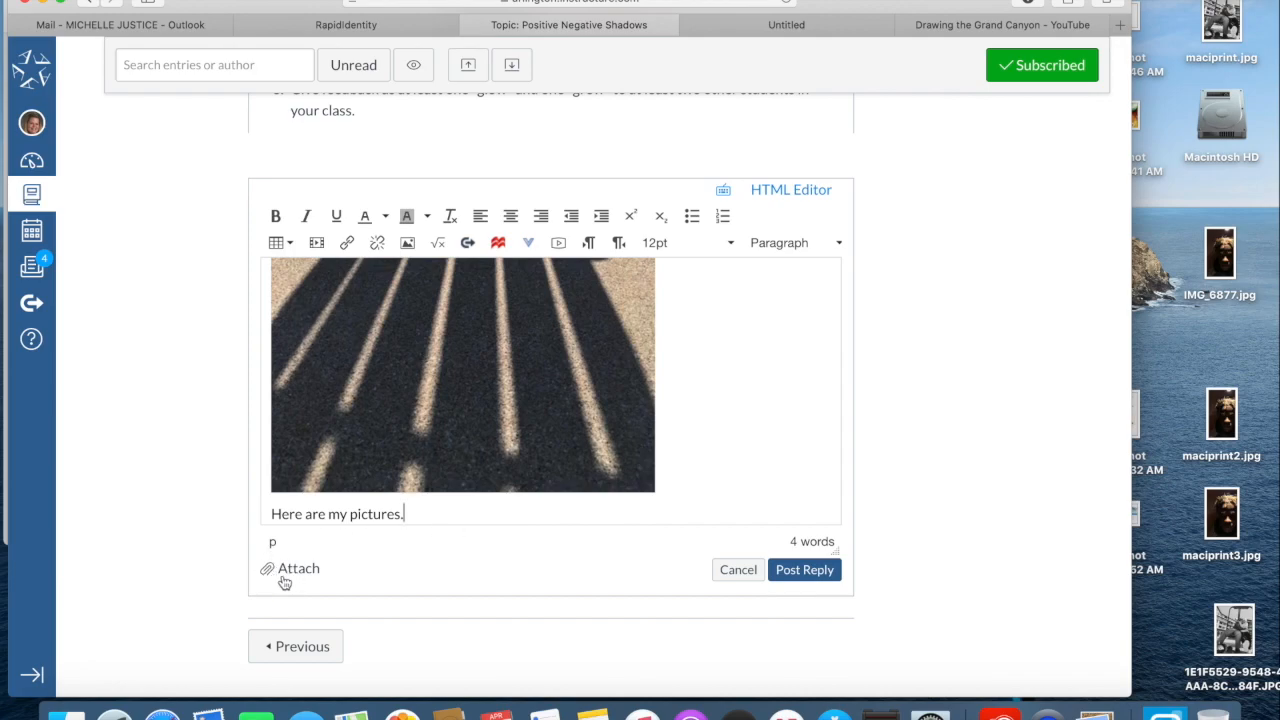
mouse_move(316, 570)
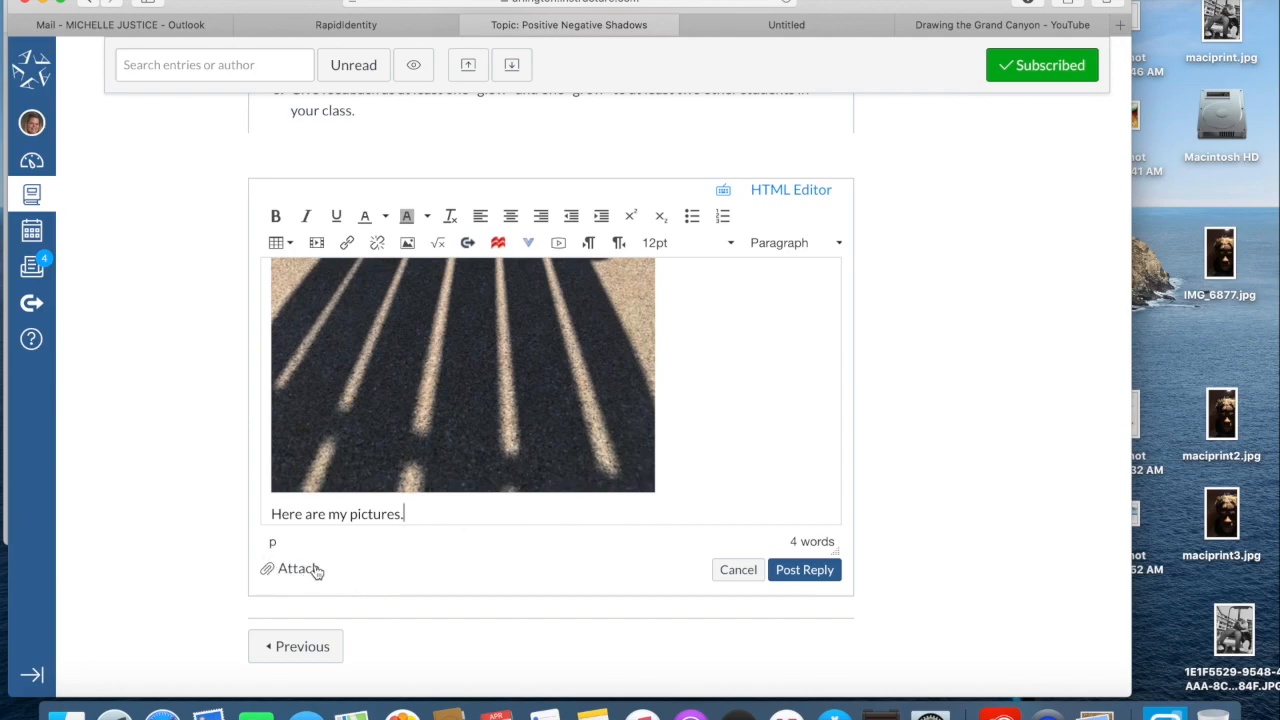
mouse_move(488, 532)
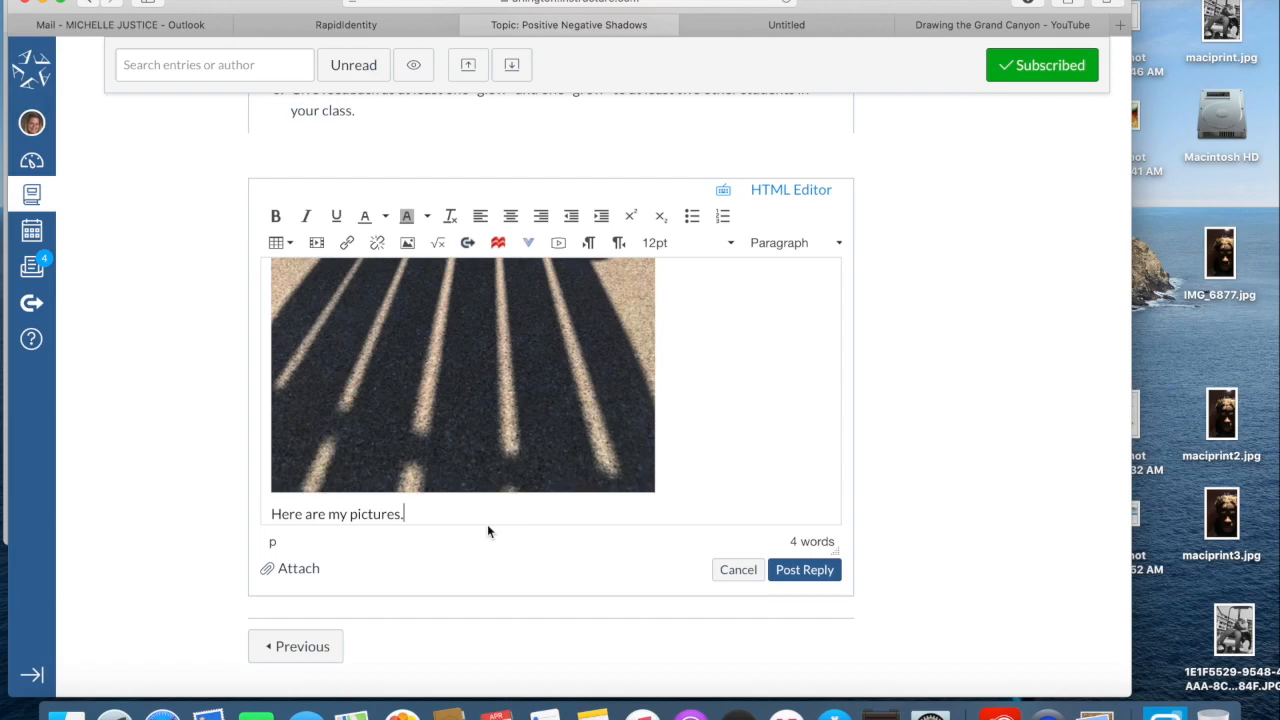
mouse_move(560, 508)
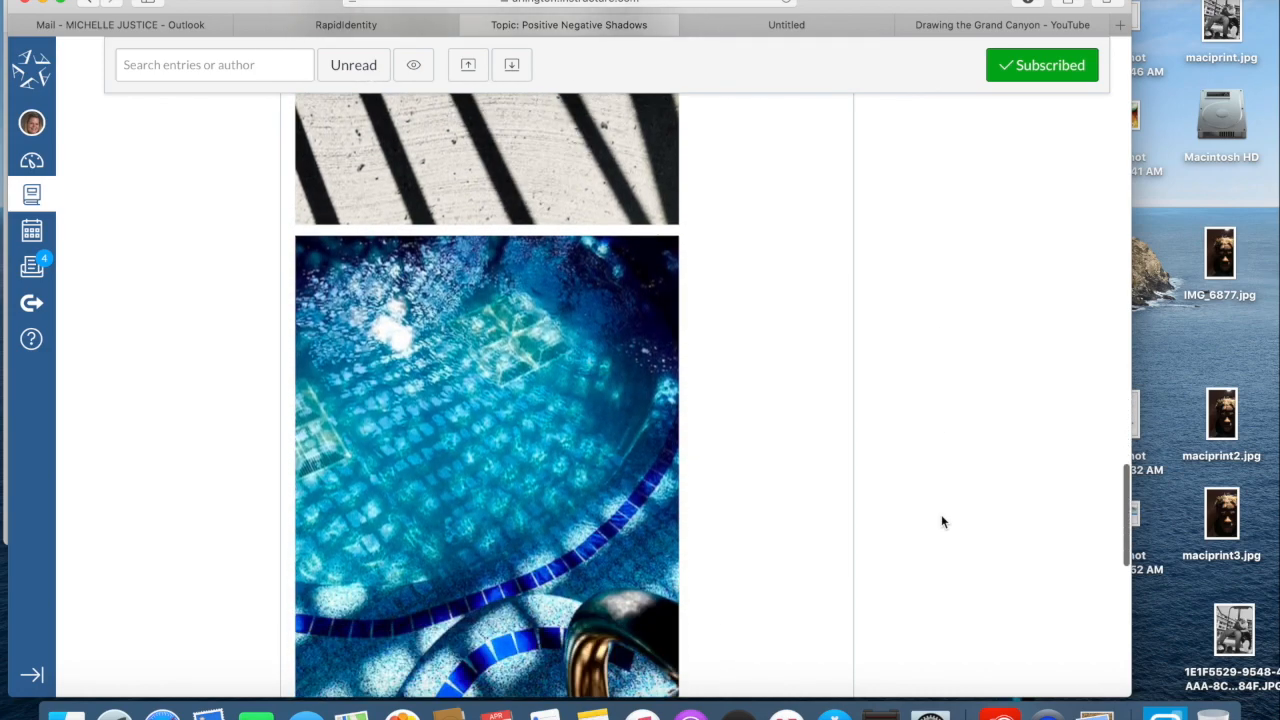
scroll(down, 3)
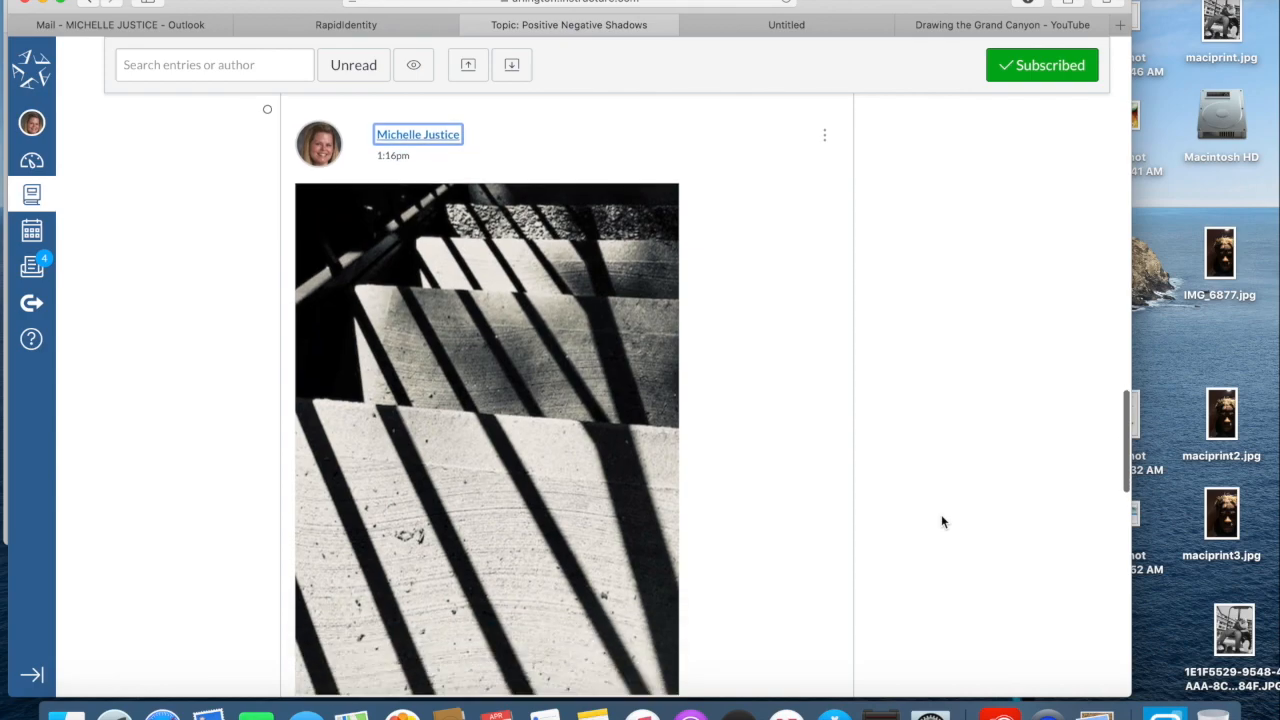
scroll(down, 3)
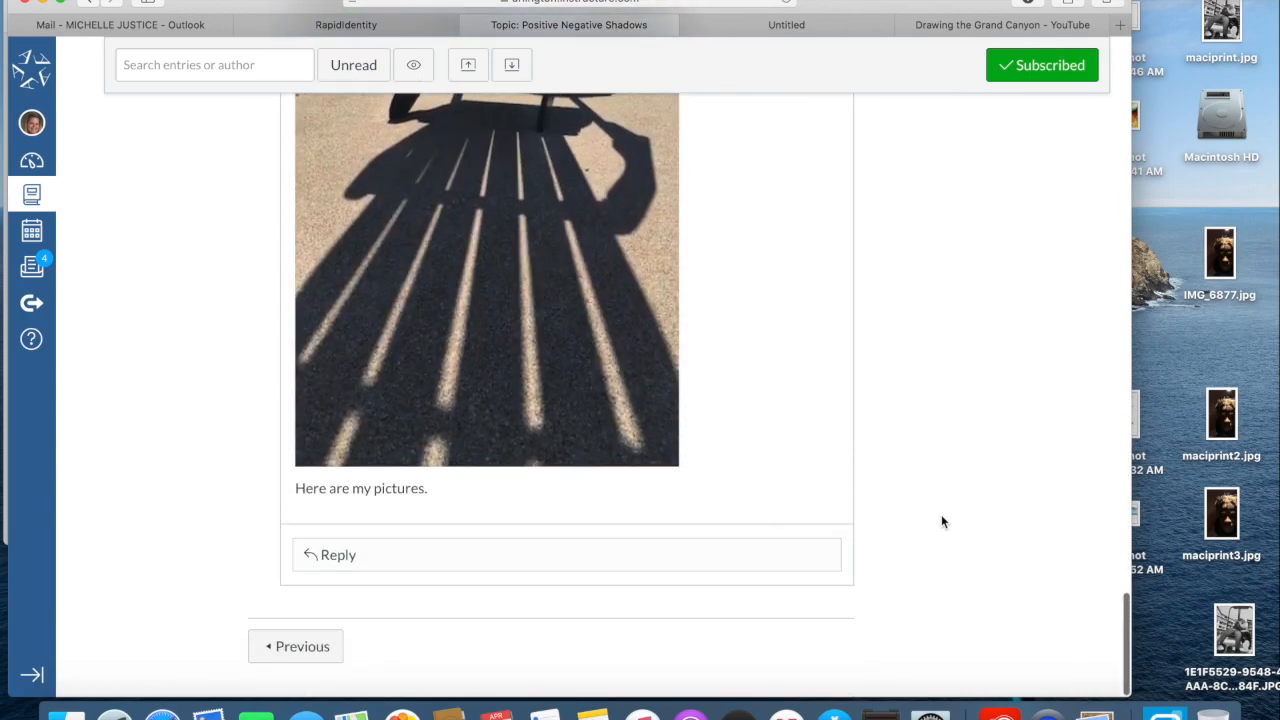
scroll(down, 3)
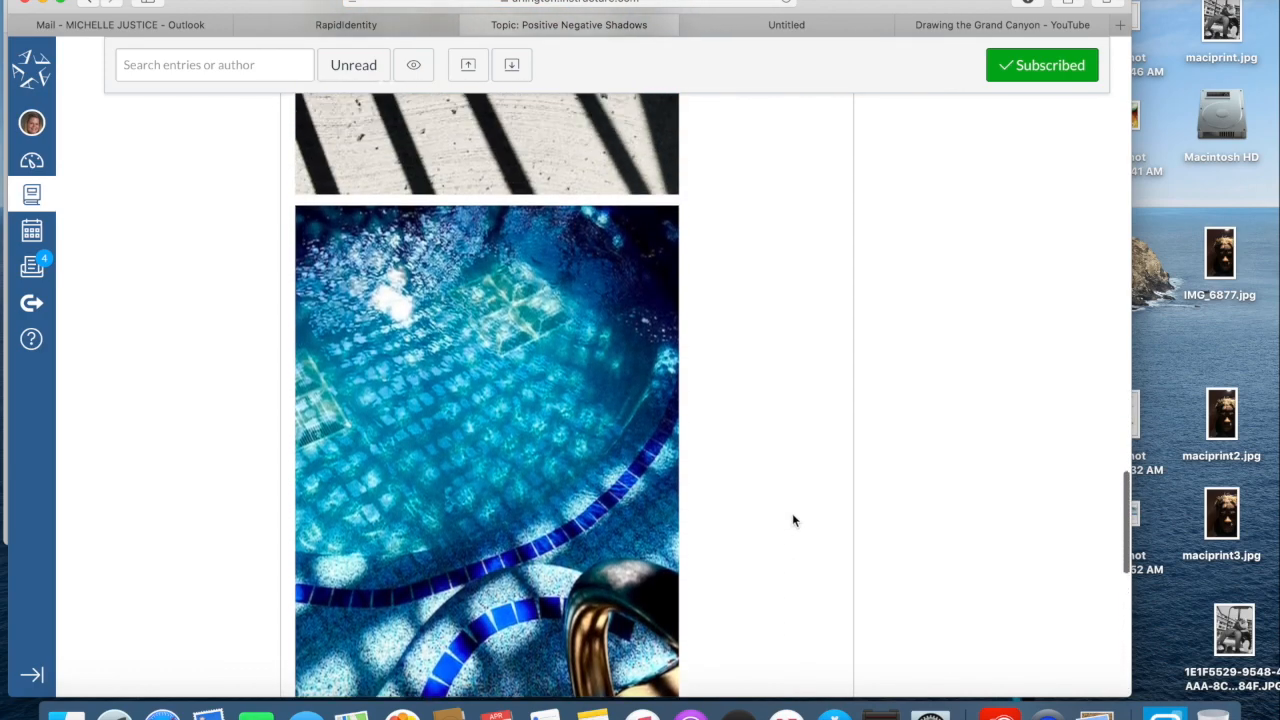
scroll(down, 3)
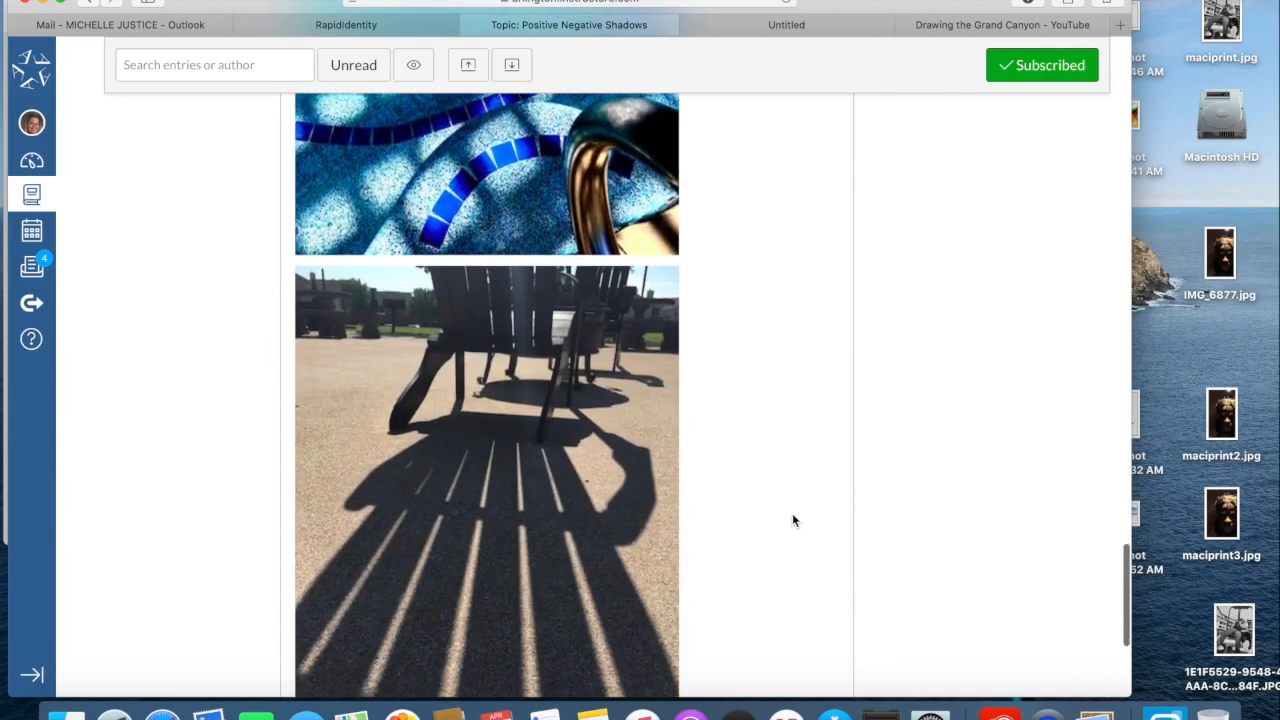
scroll(down, 3)
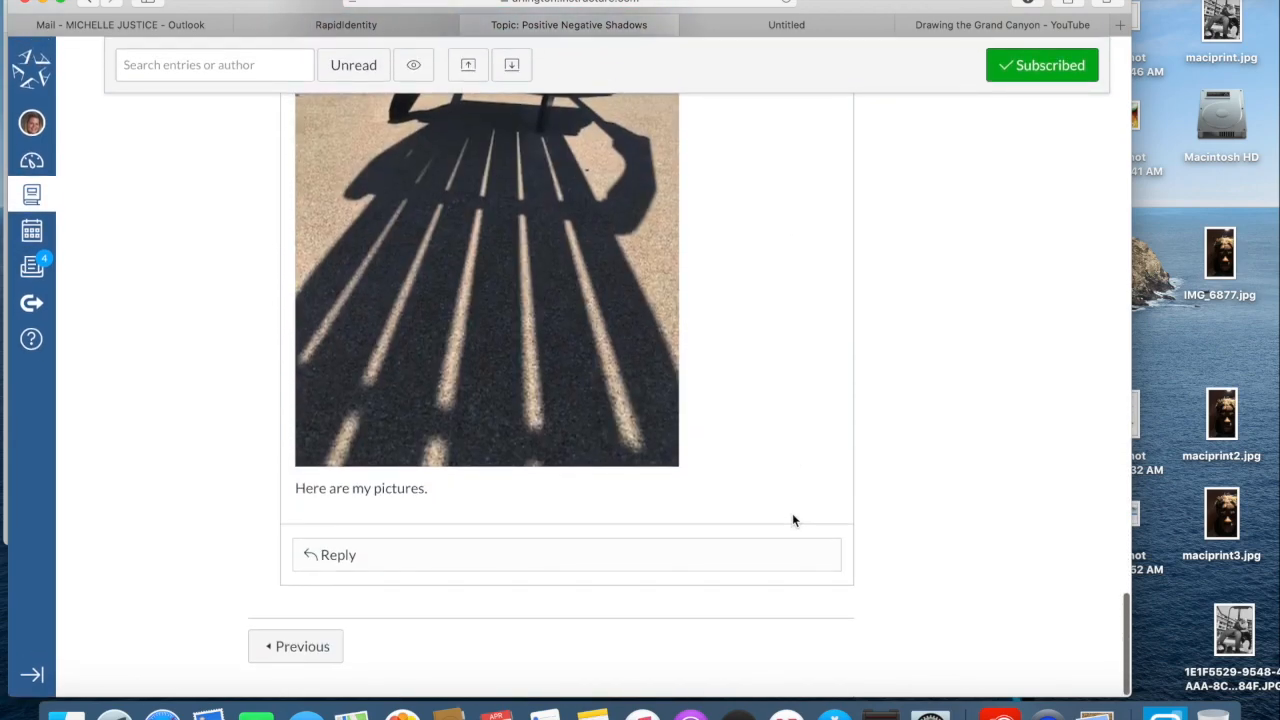